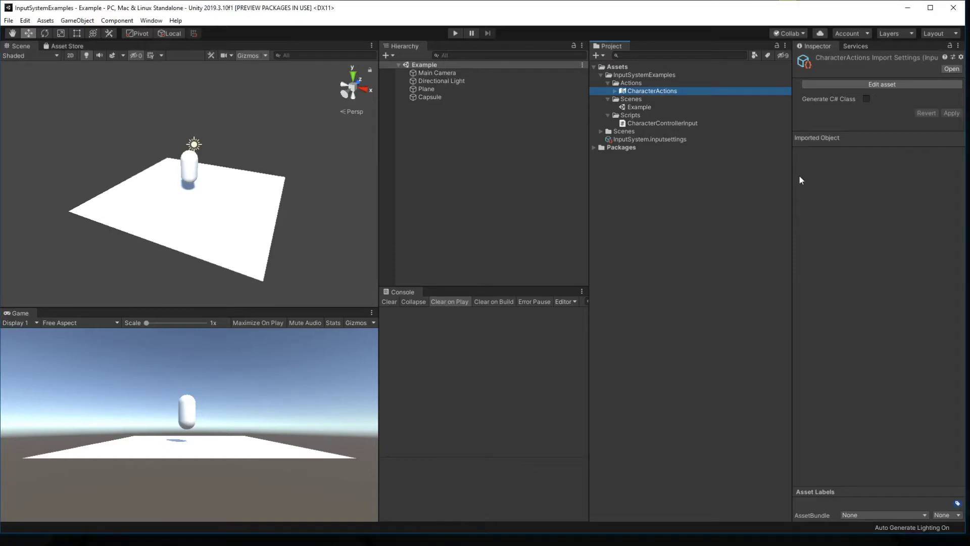
mouse_move(809, 162)
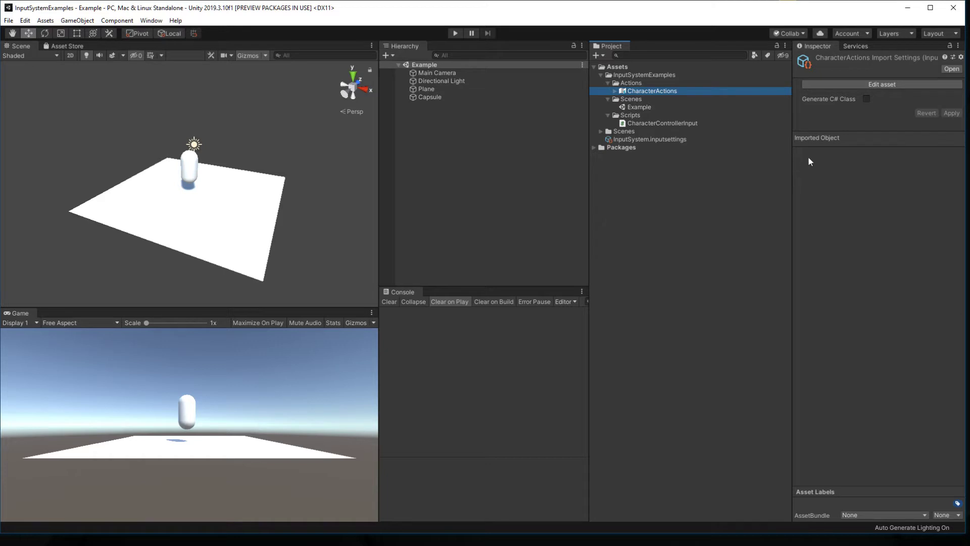
mouse_move(834, 114)
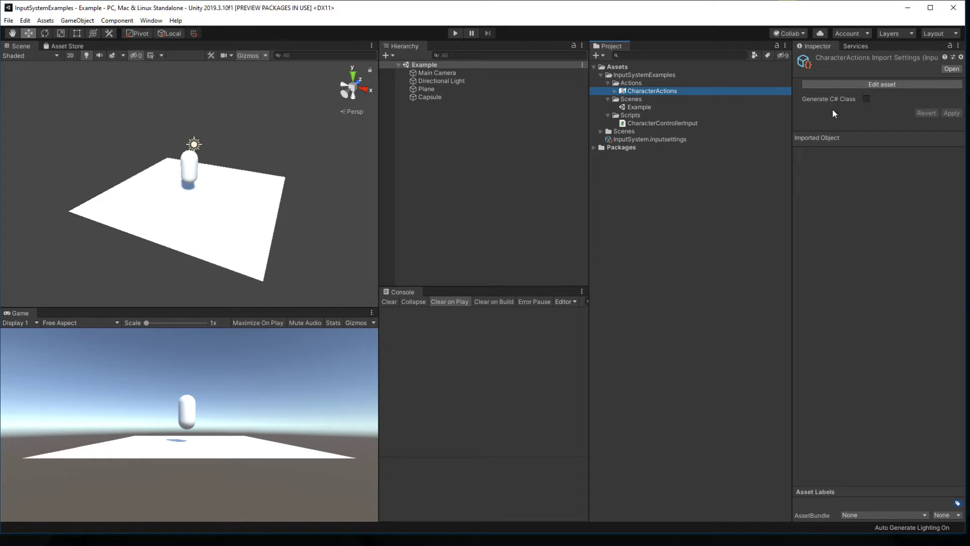
mouse_move(687, 107)
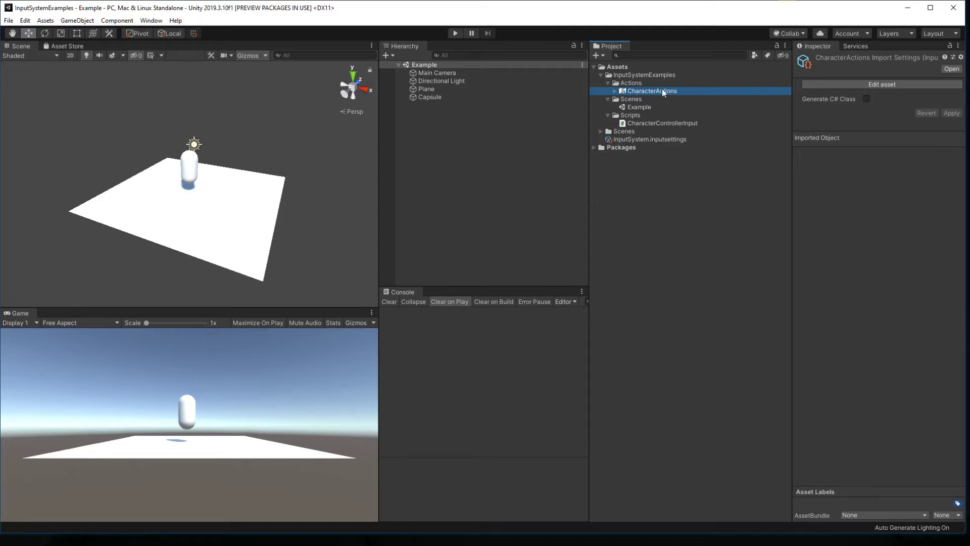
Step: Review the CharacterActions asset's Move, Jump and Use actions and their press/hold interactions
double_click(651, 90)
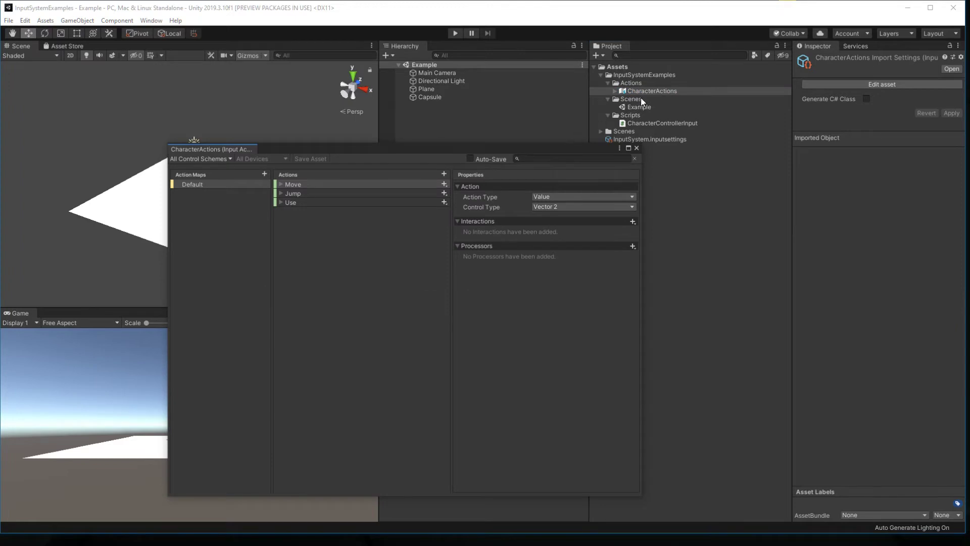
mouse_move(645, 100)
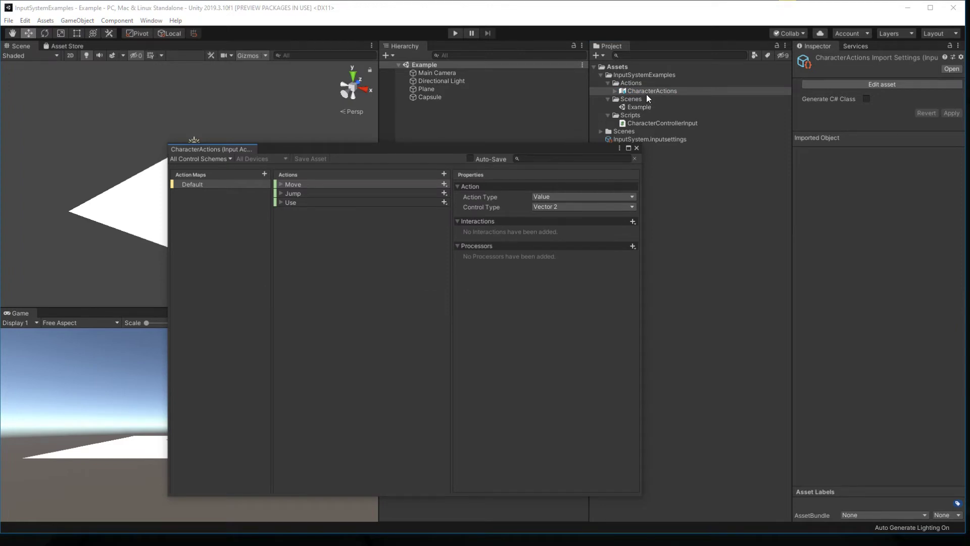
mouse_move(492, 155)
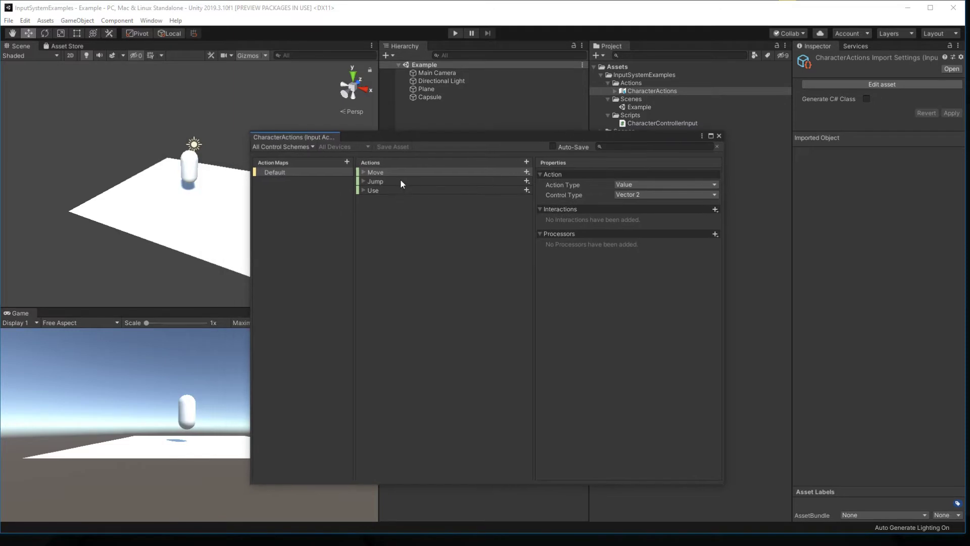
click(376, 171)
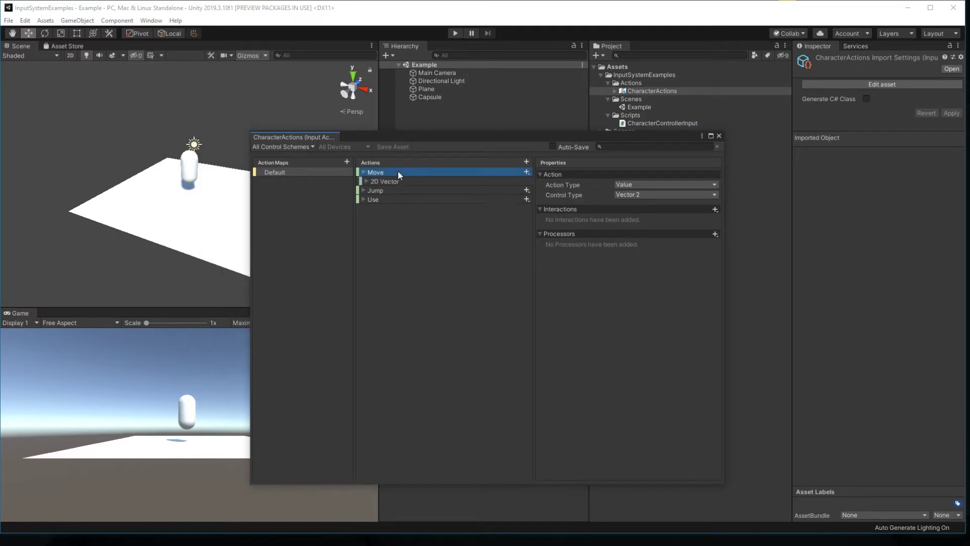
click(375, 226)
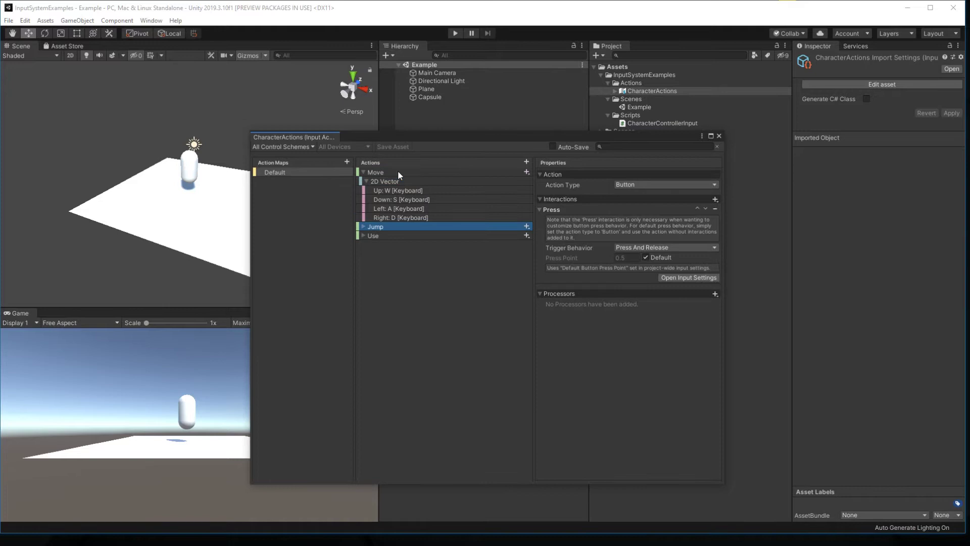
click(374, 245)
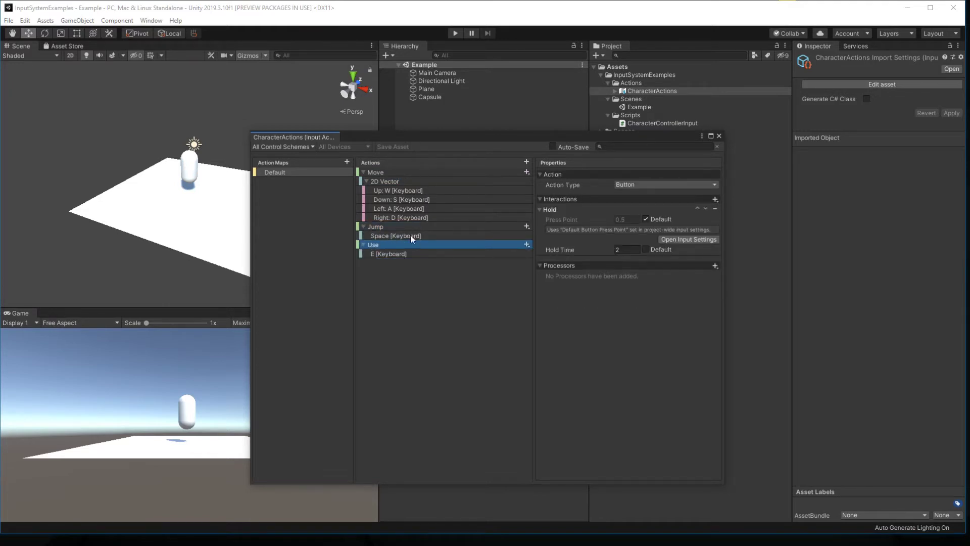
click(375, 226)
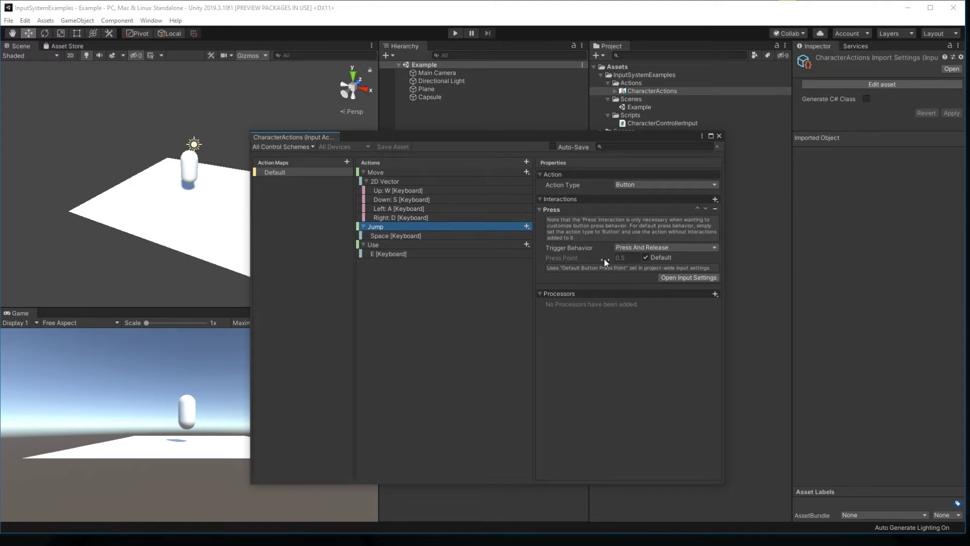
click(374, 245)
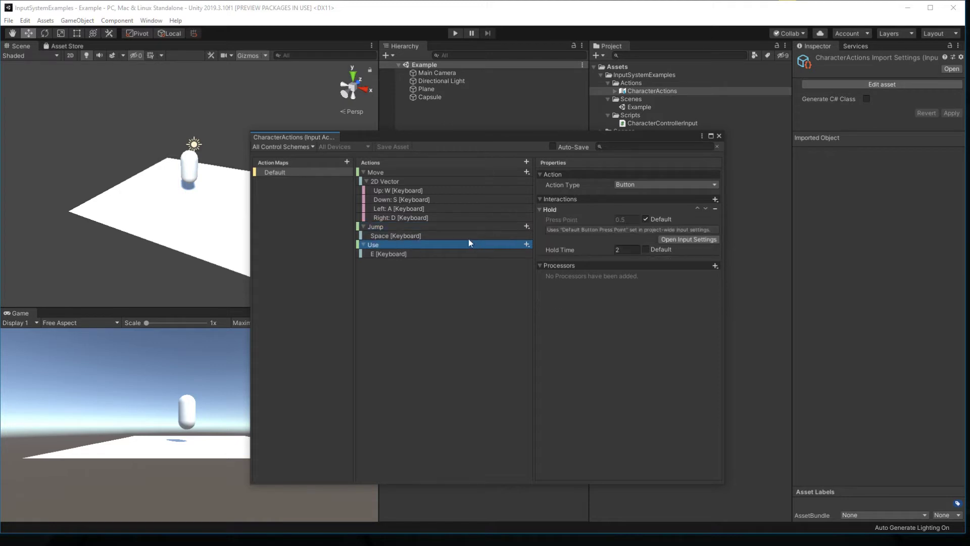
mouse_move(600, 254)
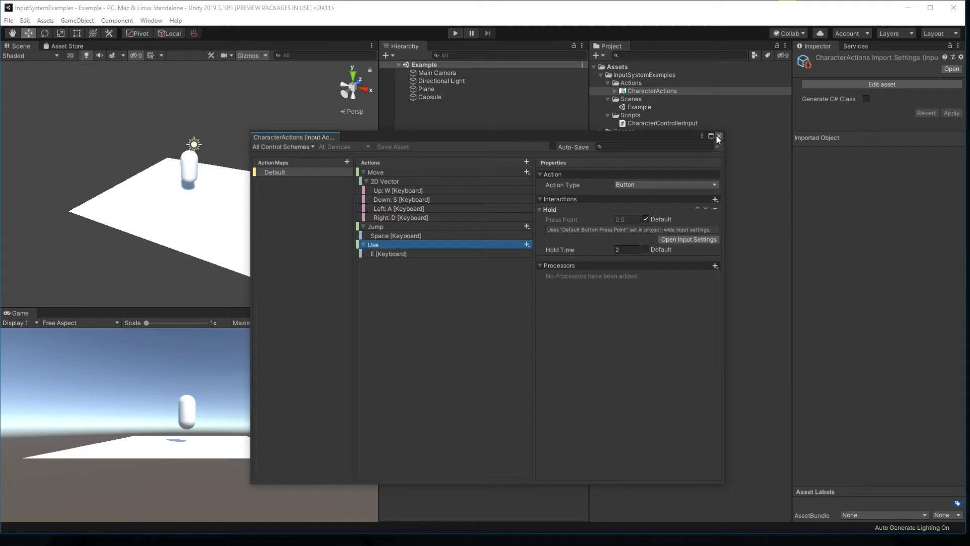
click(718, 136)
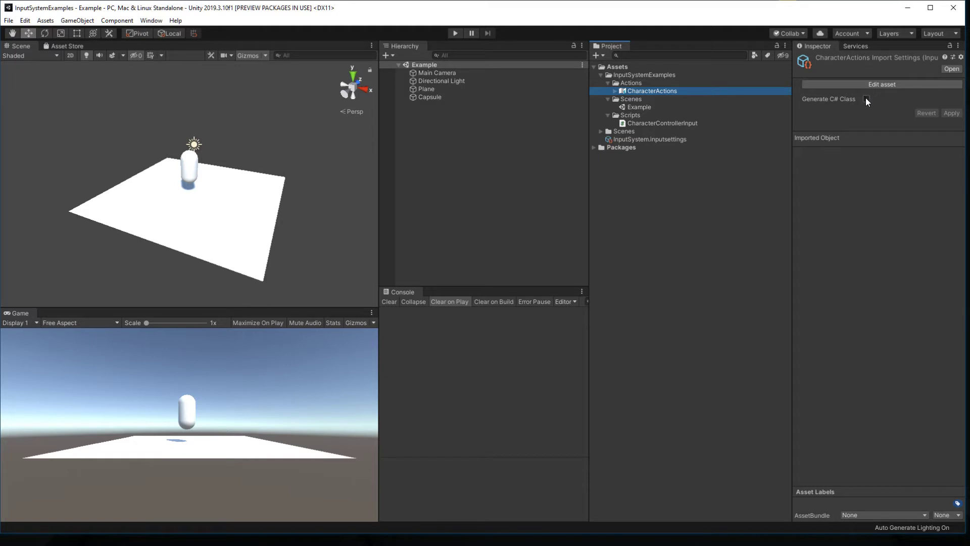
Step: Enable Generate C# Class and apply, then recheck the Default action map
click(865, 99)
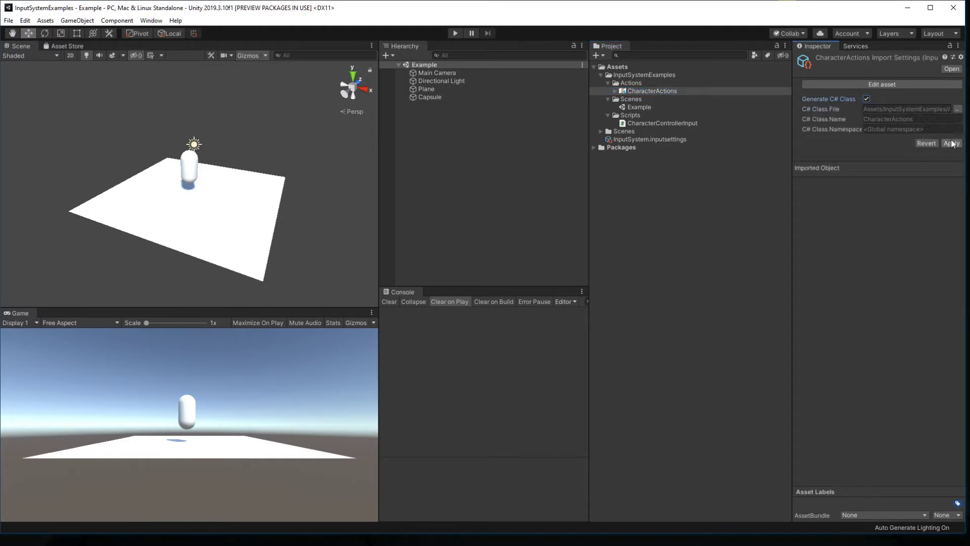
click(951, 143)
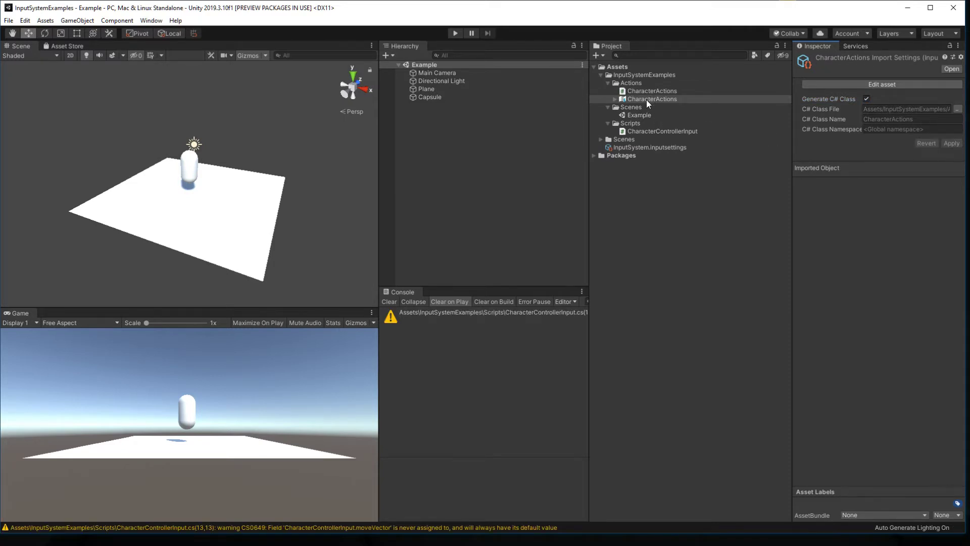
double_click(651, 99)
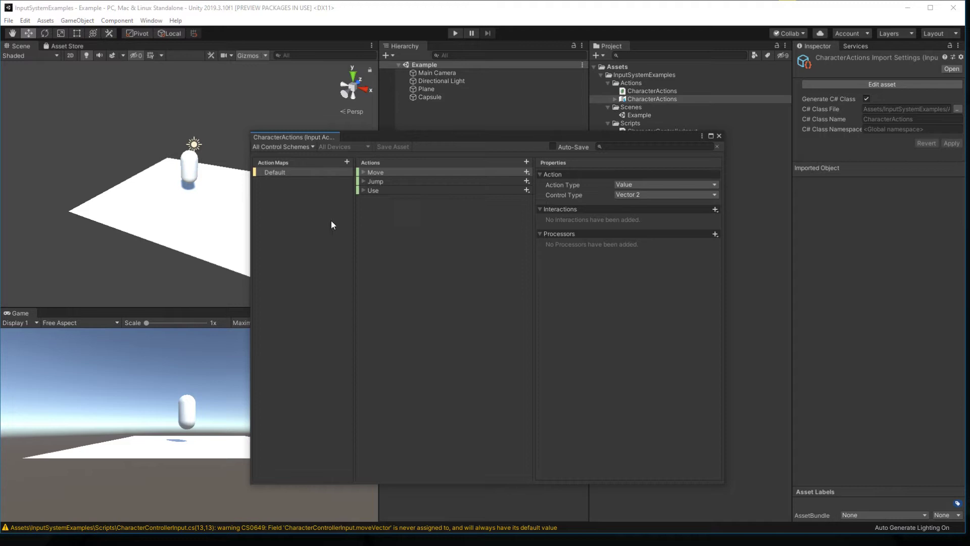
mouse_move(334, 179)
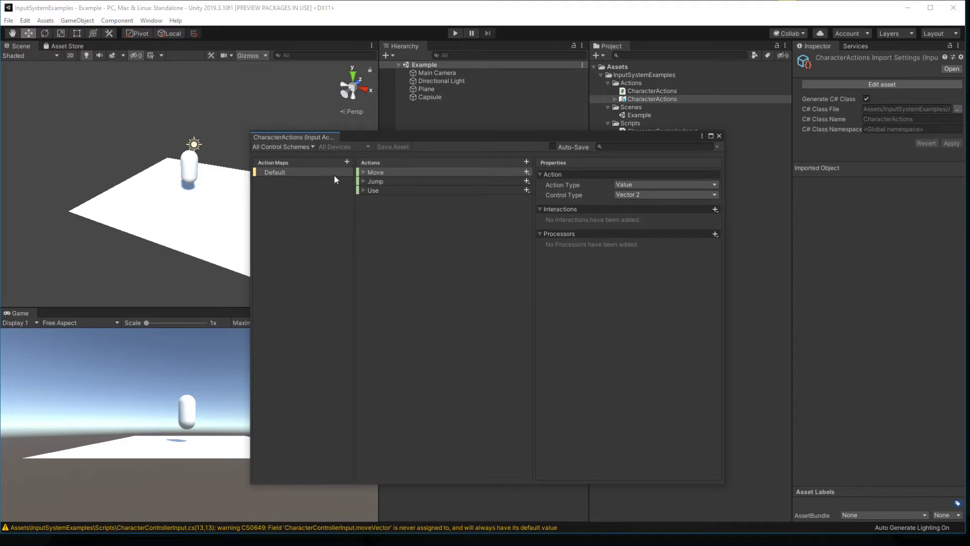
mouse_move(397, 166)
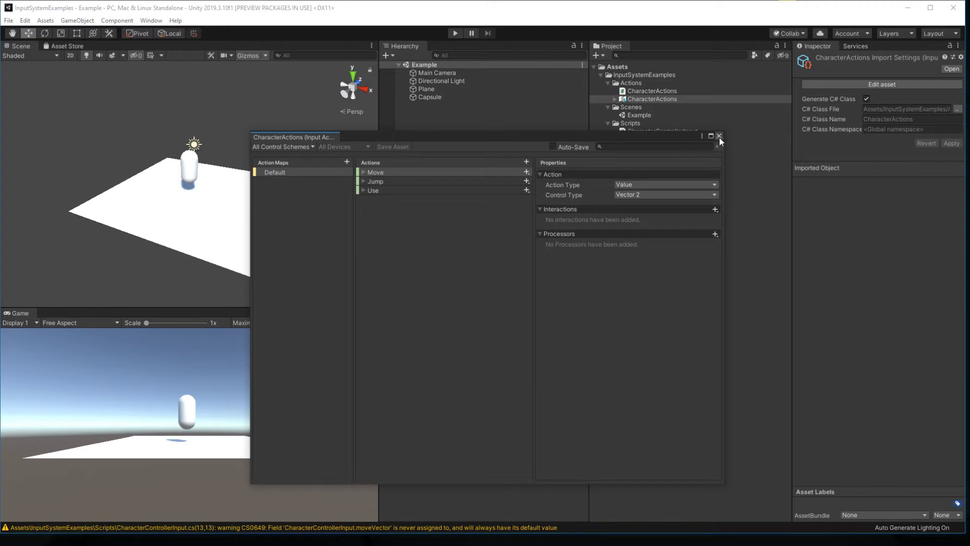
click(275, 172)
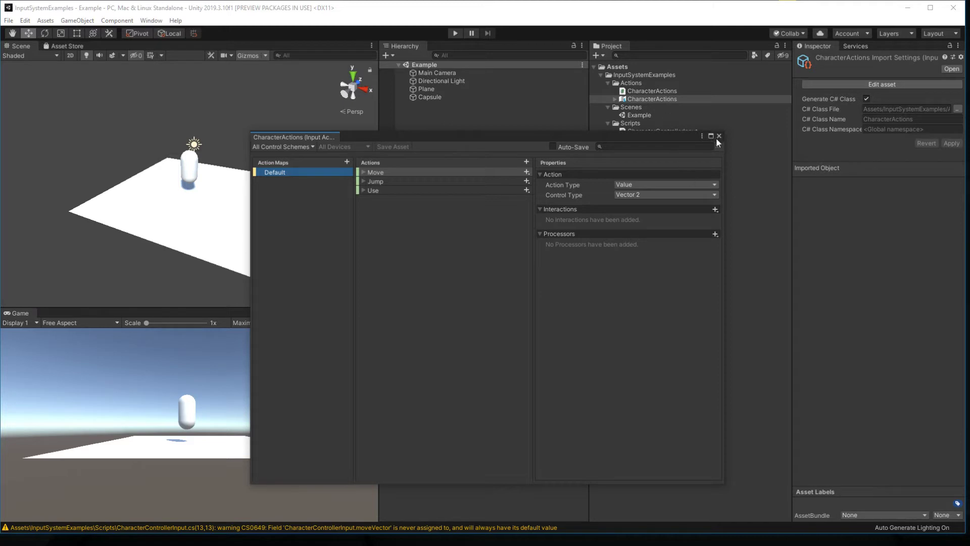
click(718, 135)
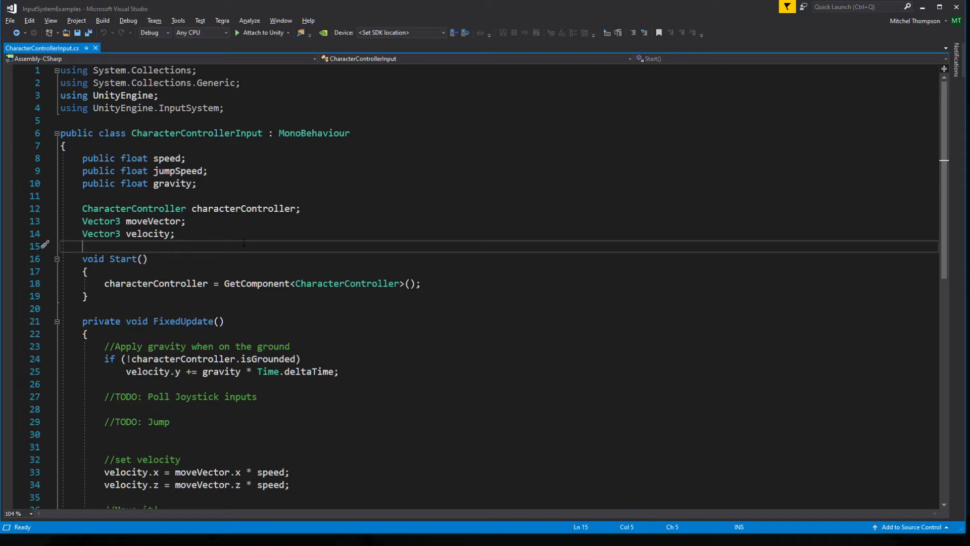
Step: Declare 'CharacterActions actions;' and write 'actions = new CharacterActions();' in Start
key(enter)
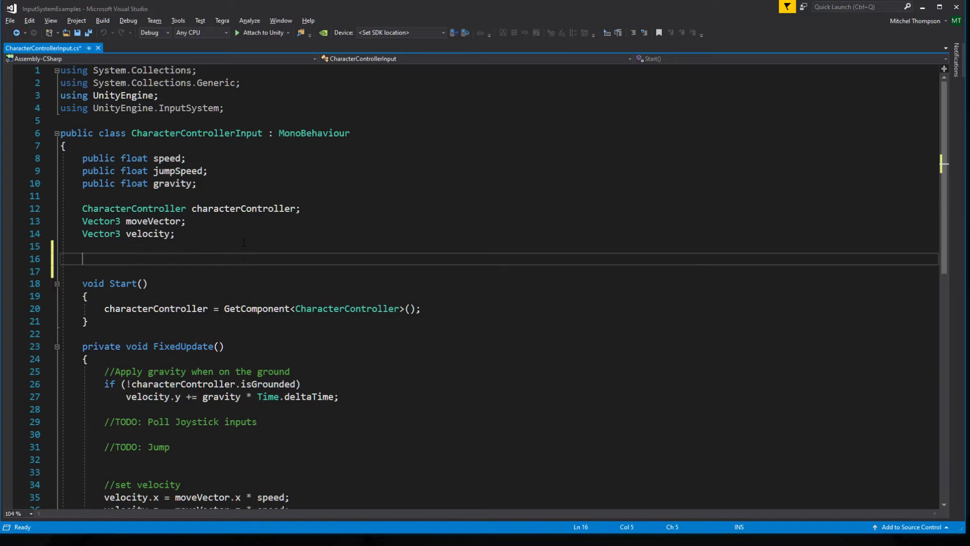
text(CharacterActions)
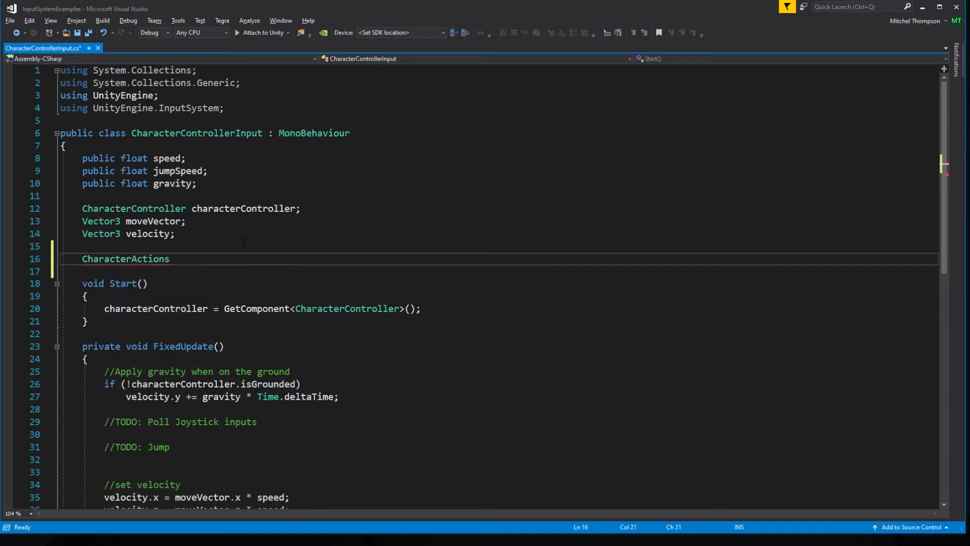
double_click(126, 259)
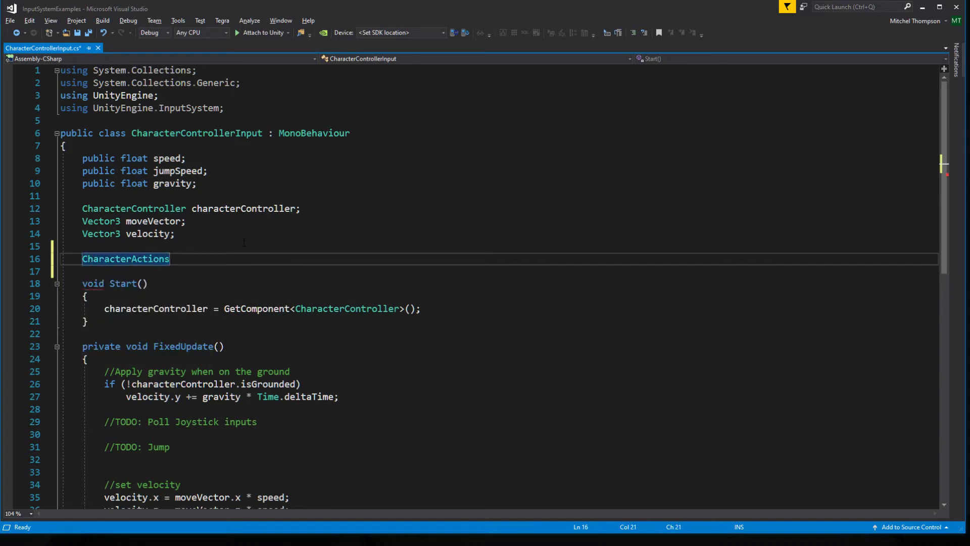
text(actions;)
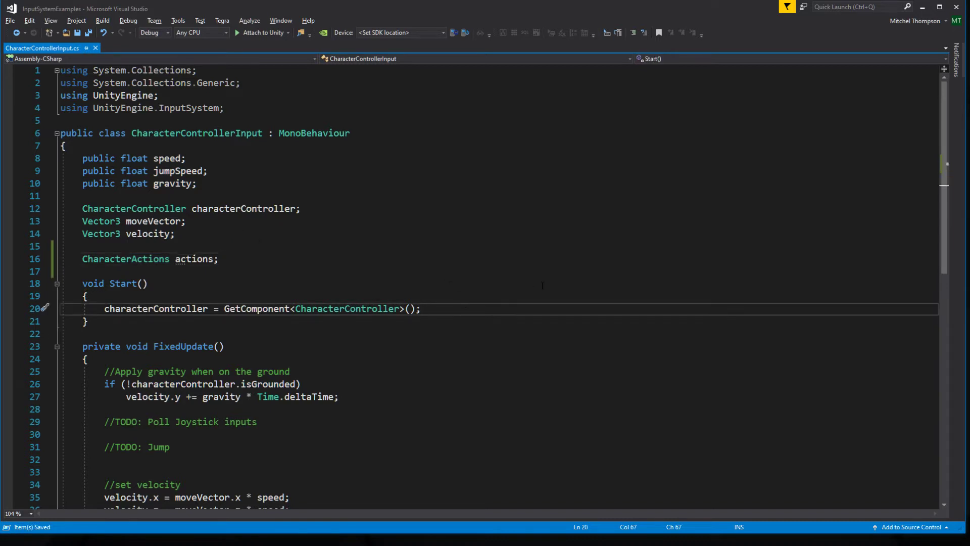
key(enter)
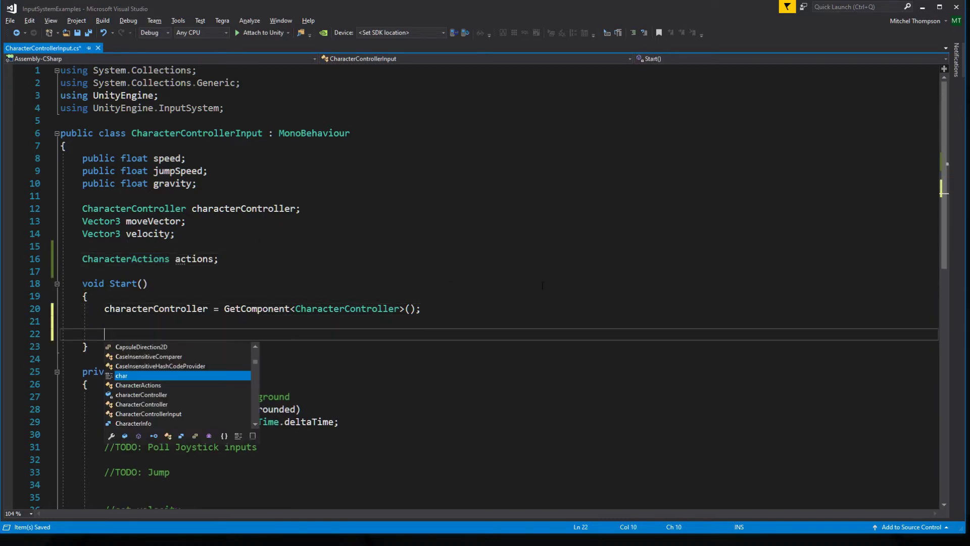
text(actions = ne)
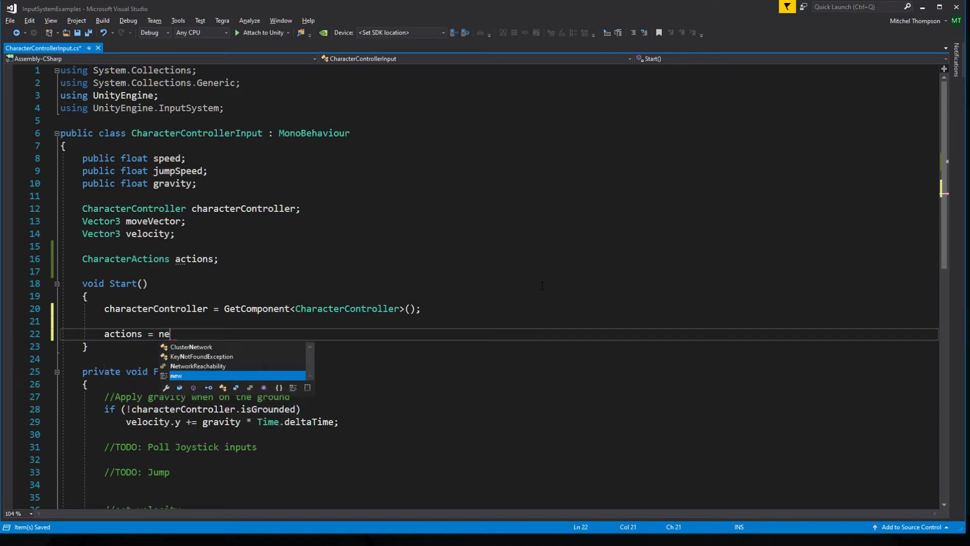
text(CharacterActions();)
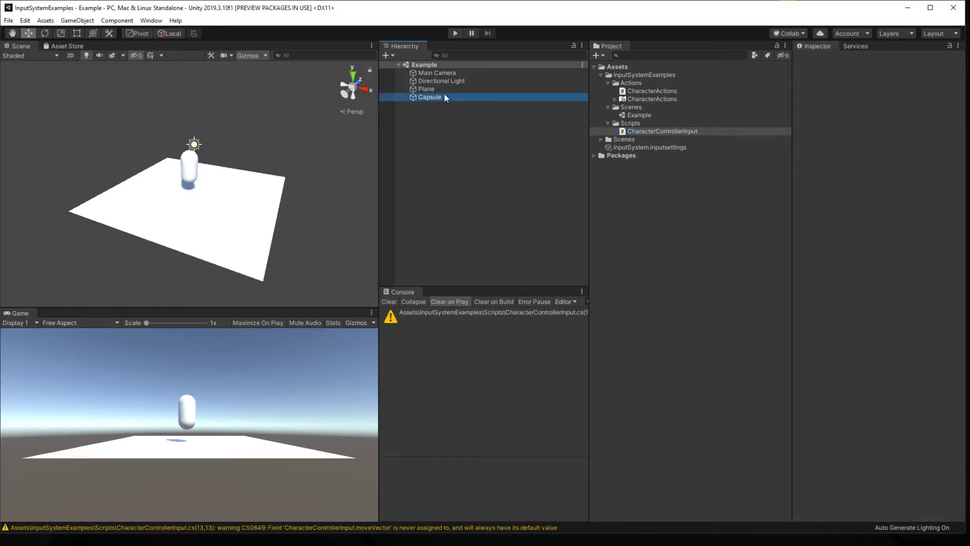
click(429, 97)
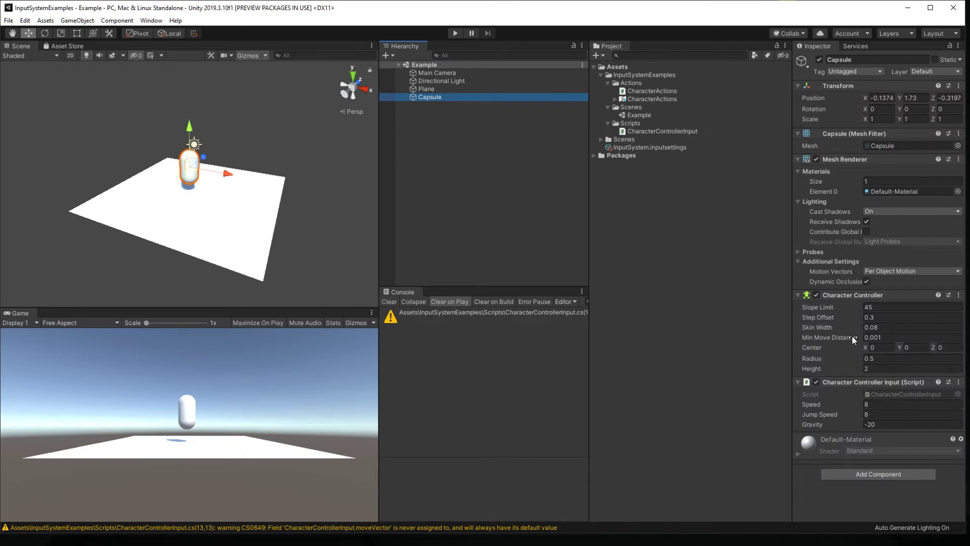
mouse_move(841, 411)
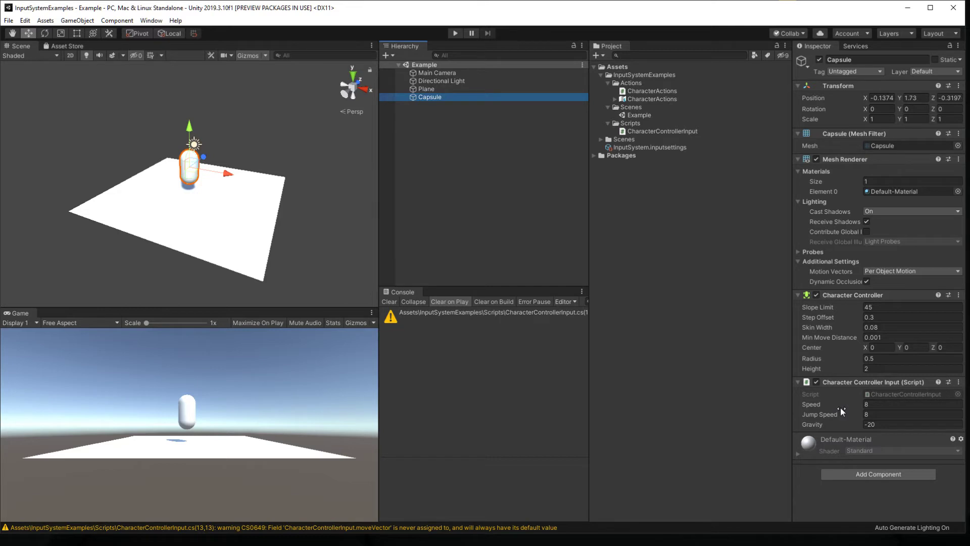
mouse_move(650, 104)
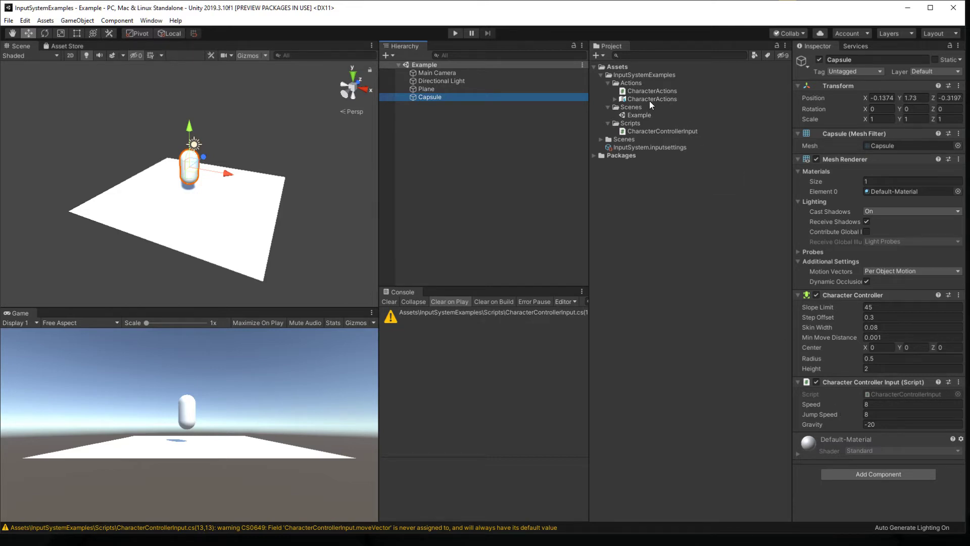
mouse_move(684, 111)
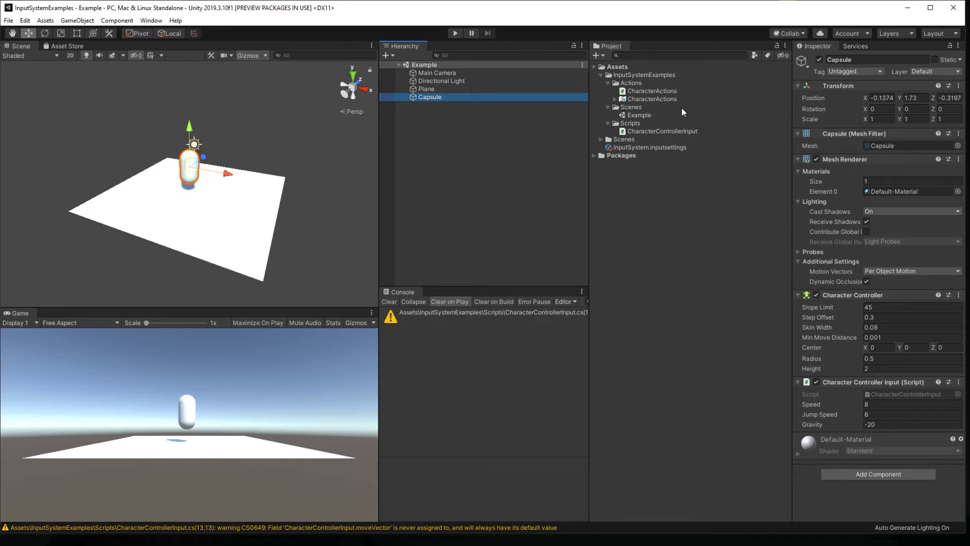
mouse_move(709, 354)
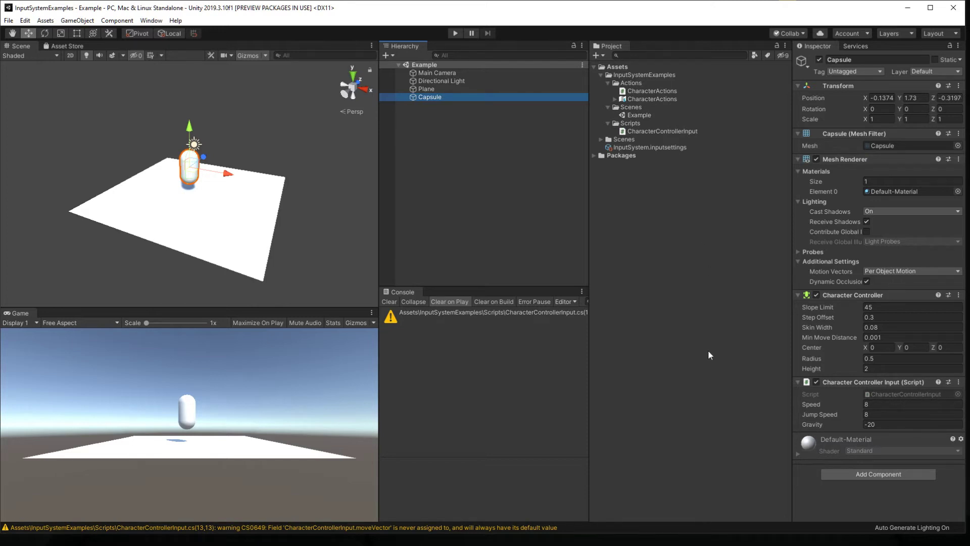
mouse_move(700, 412)
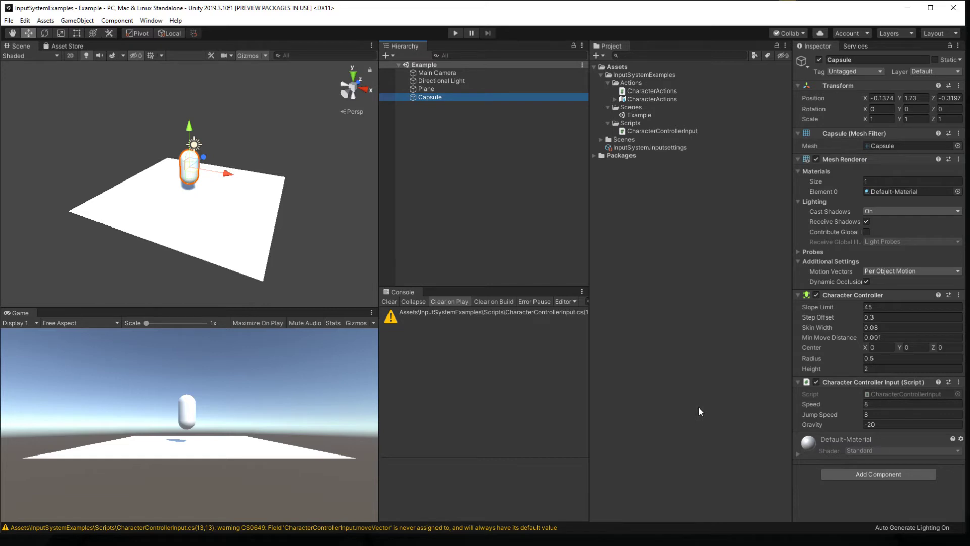
mouse_move(888, 398)
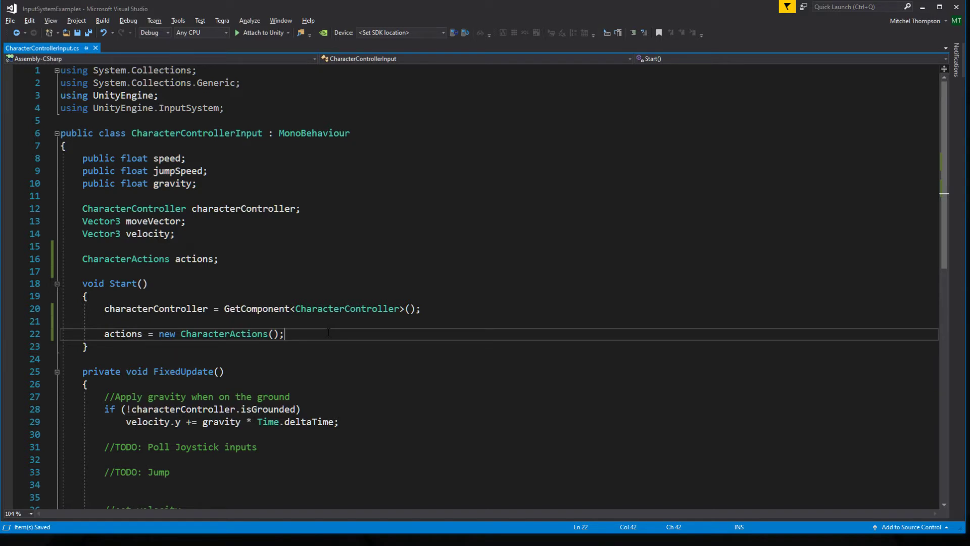
Step: Add 'actions.Default.Enable();' in Start below the CharacterActions instantiation
text(actions)
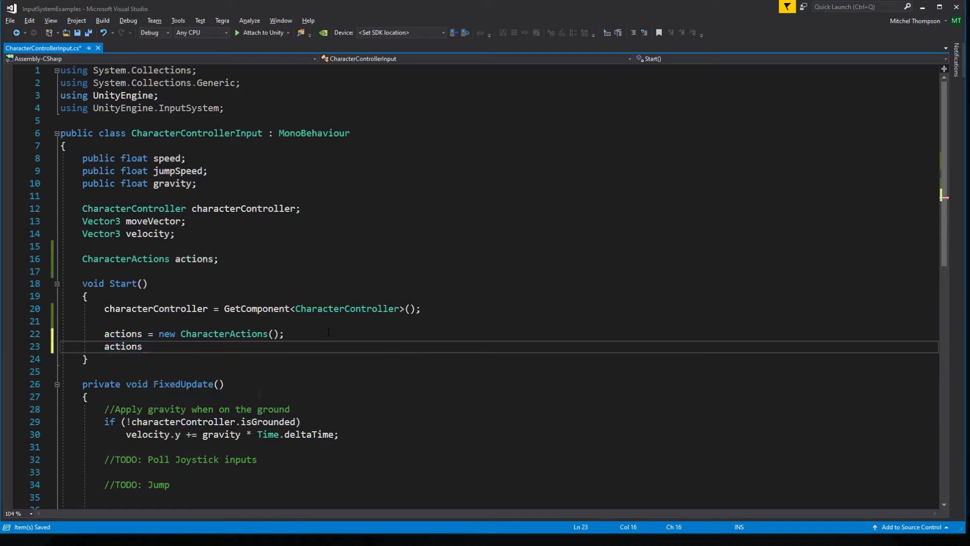
text(.)
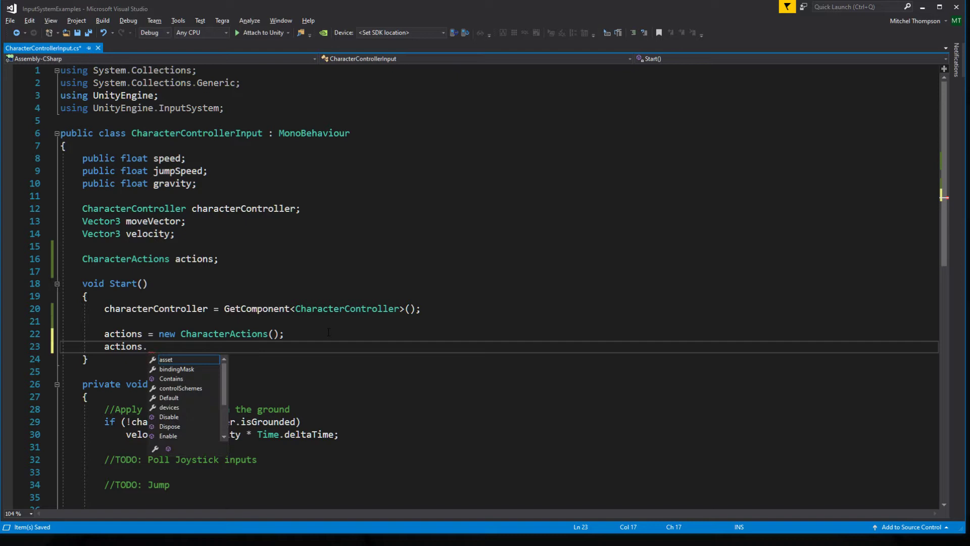
text(Enable();)
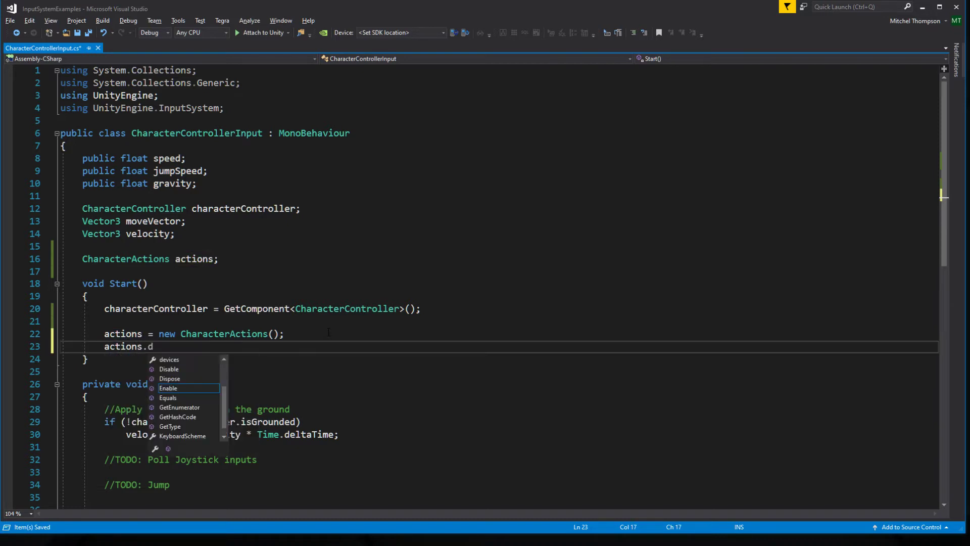
text(Default.en)
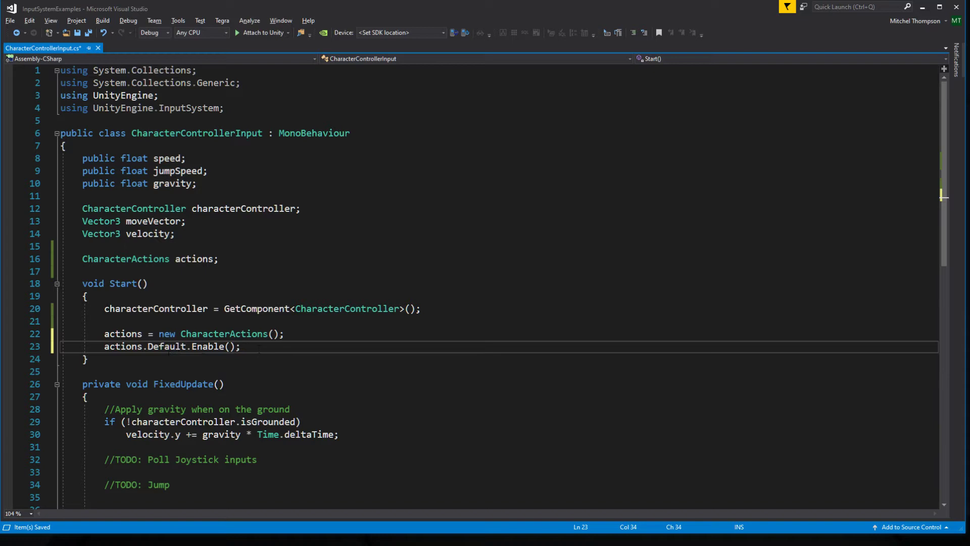
mouse_move(167, 347)
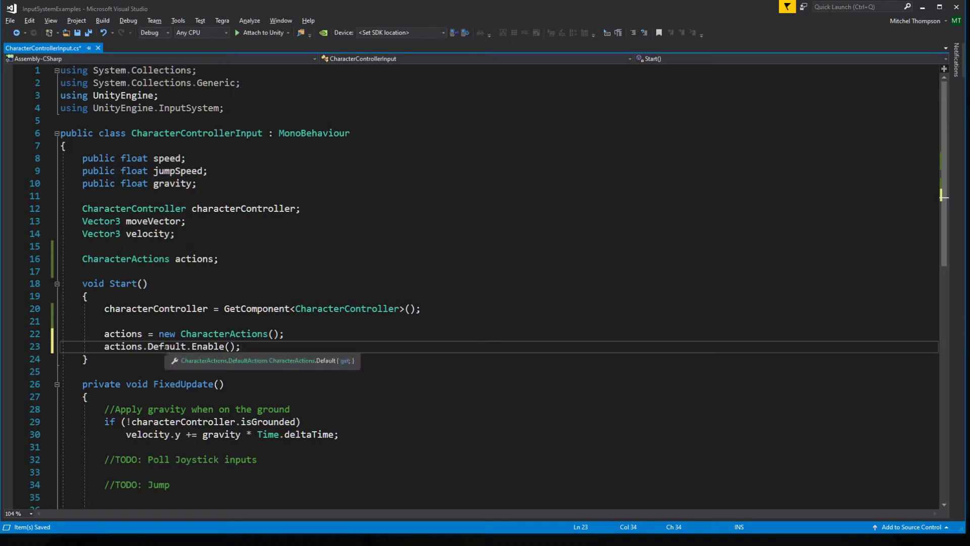
Step: Scroll to FixedUpdate and add a blank line below '//TODO: Poll Joystick inputs'
scroll(down, 3)
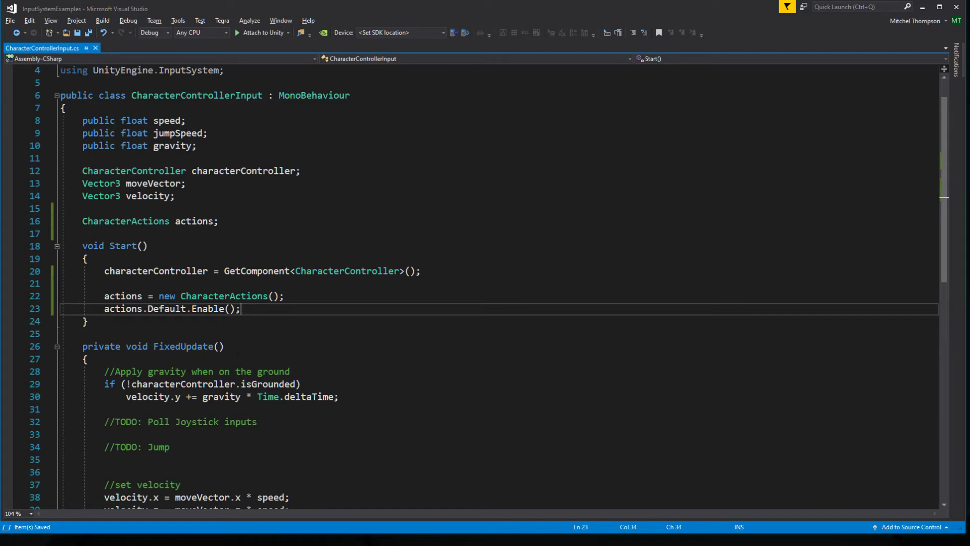
scroll(down, 3)
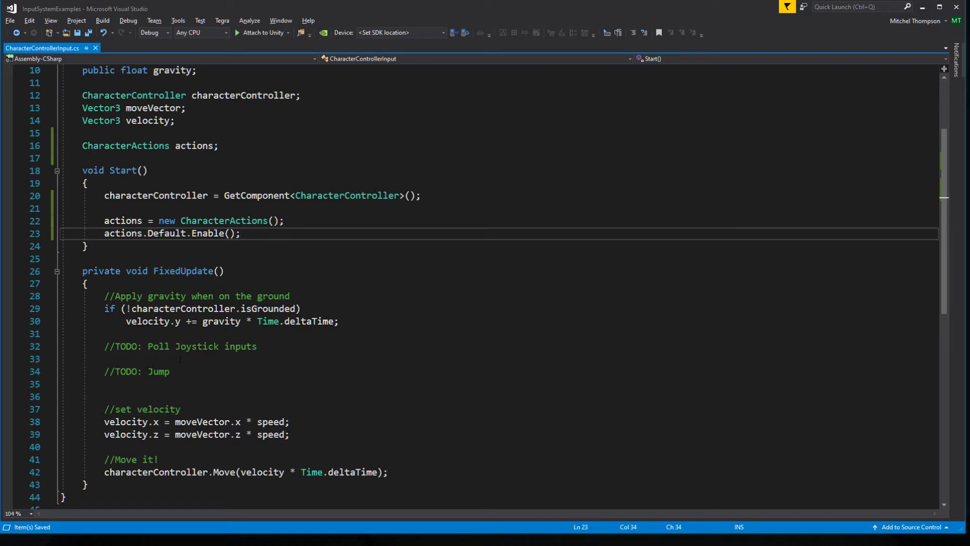
click(105, 359)
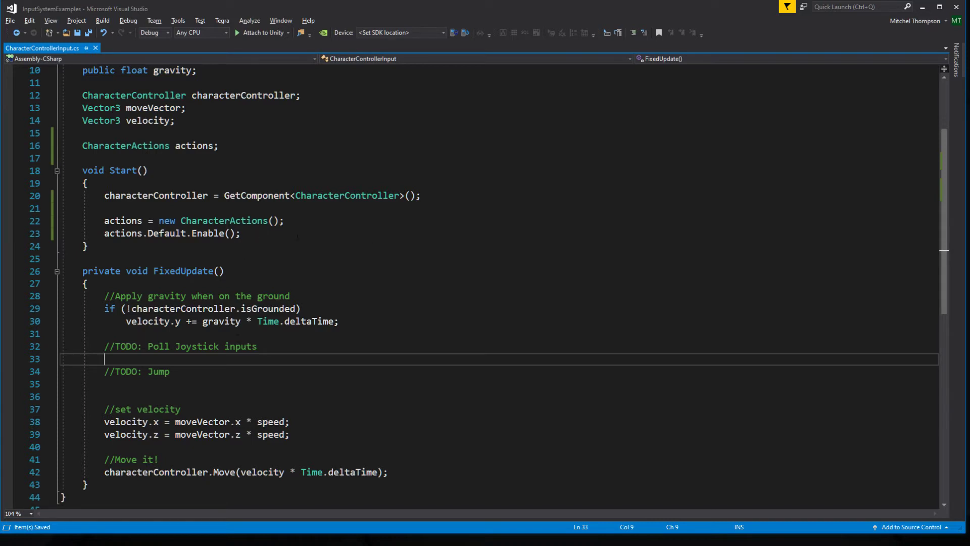
key(enter)
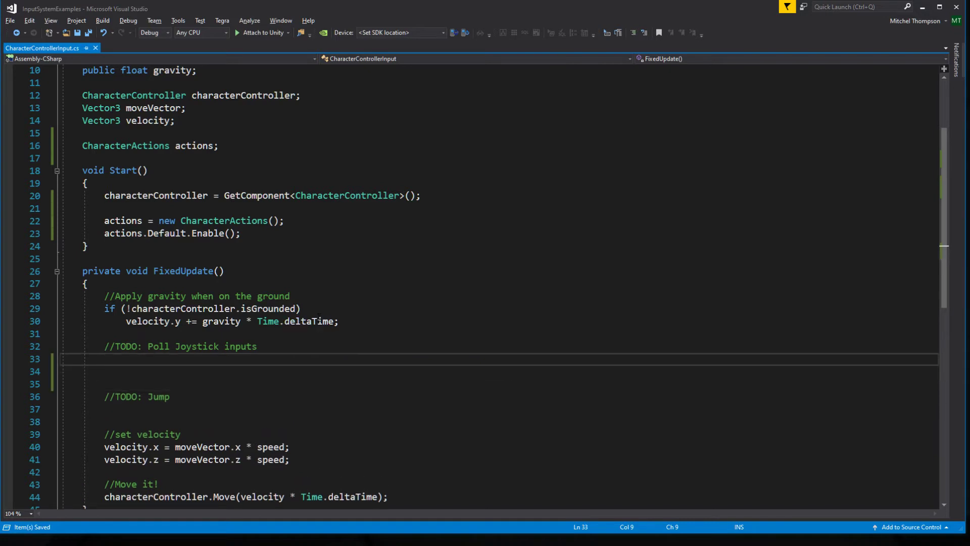
click(105, 359)
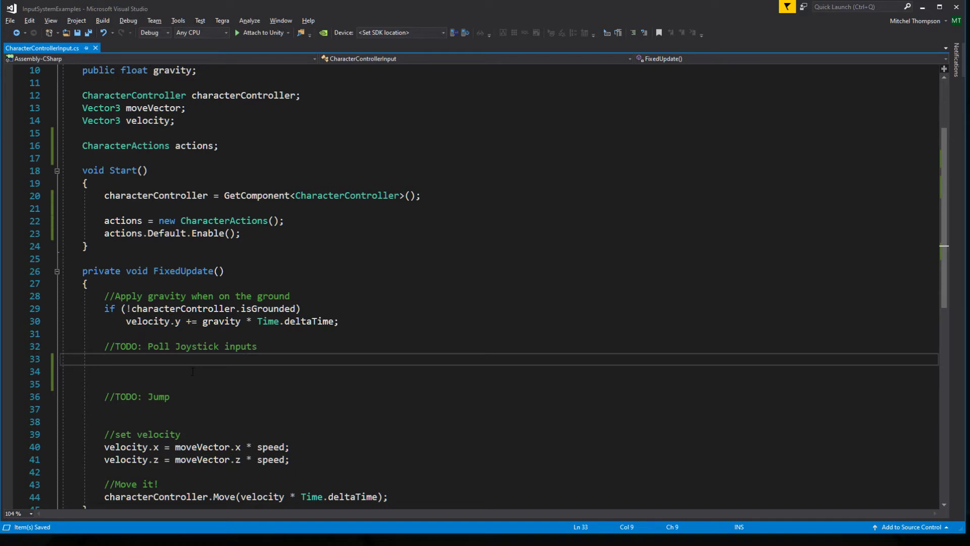
Step: Read the Move action into 'Vector2 vec' using ReadValue<Vector2>()
text(ac)
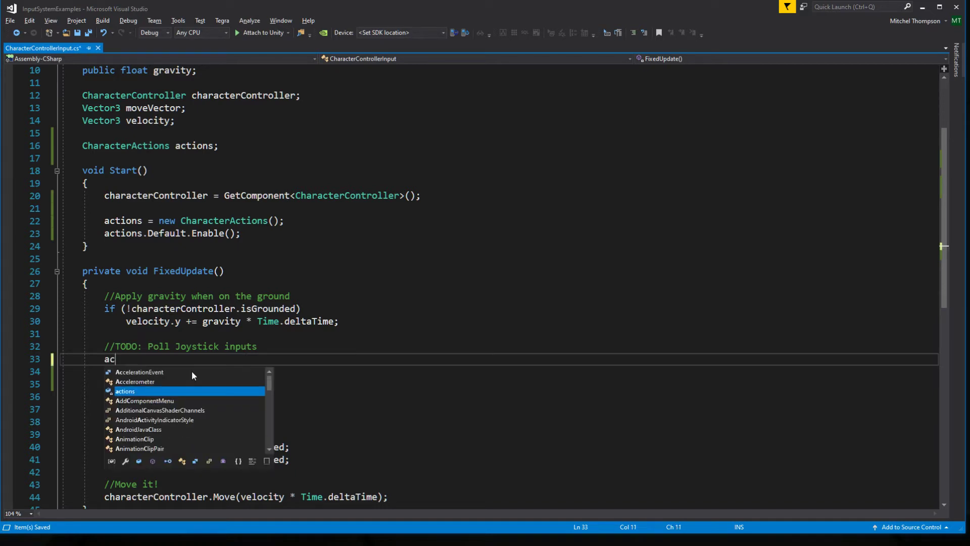
text(tions.)
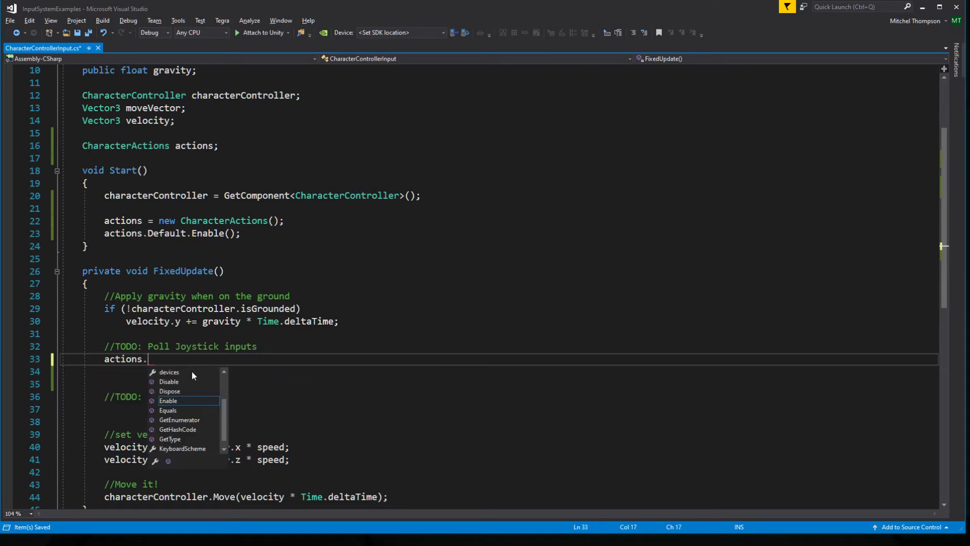
text(default.)
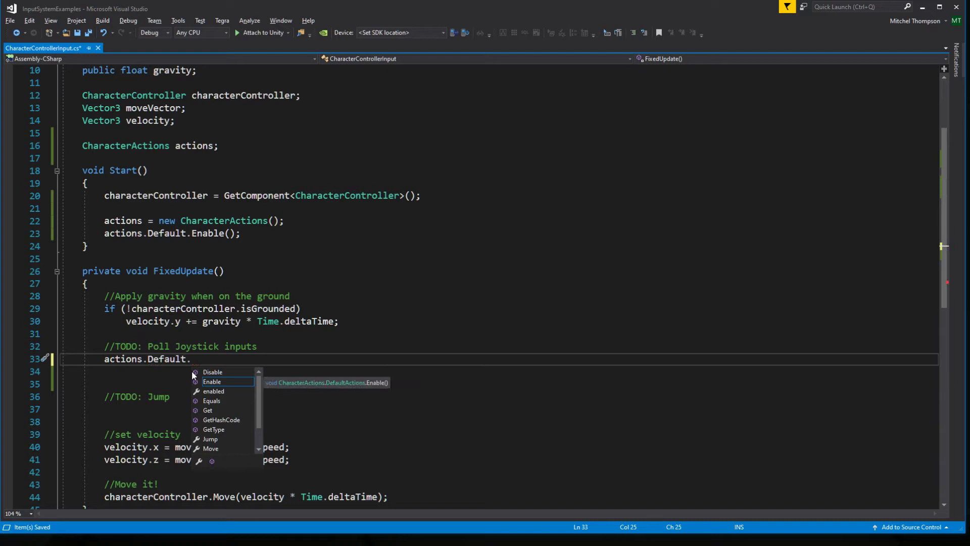
text(Move.)
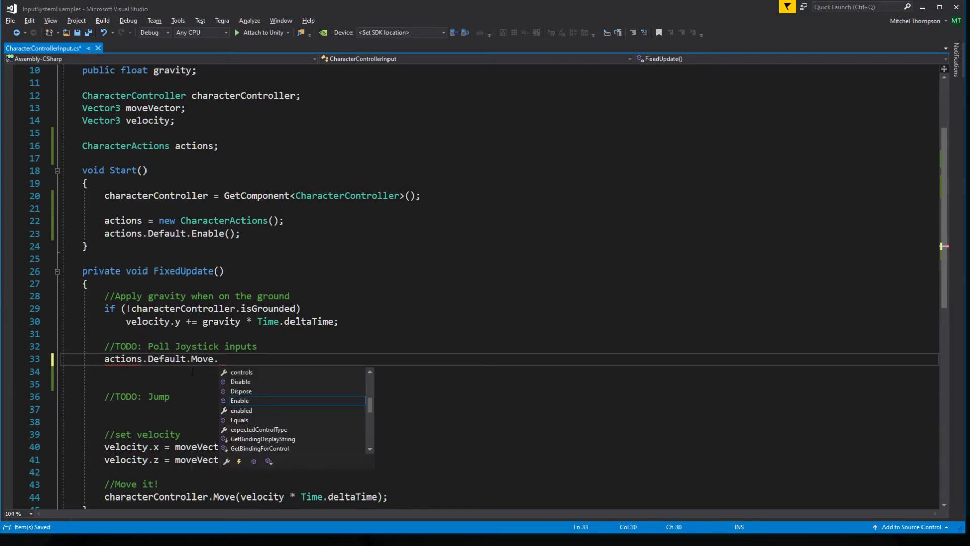
text(value<Vector2>();)
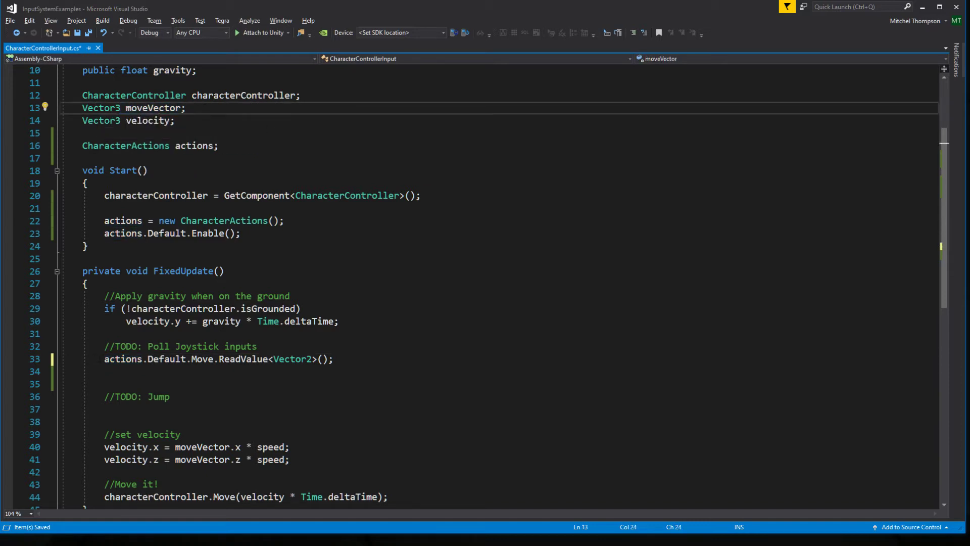
text(Vector2 vec =)
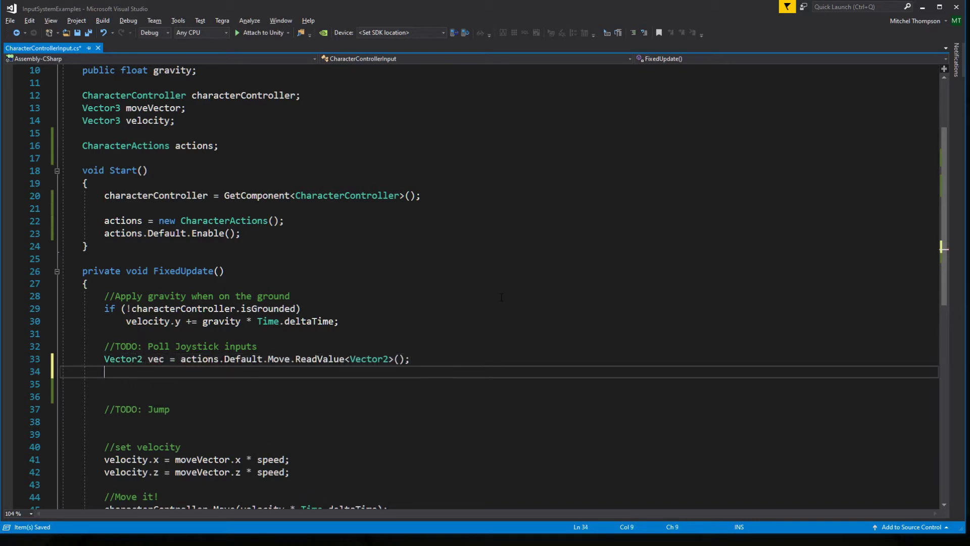
Step: Assign vec.x to moveVector.x and vec.y to moveVector.z
text(movev)
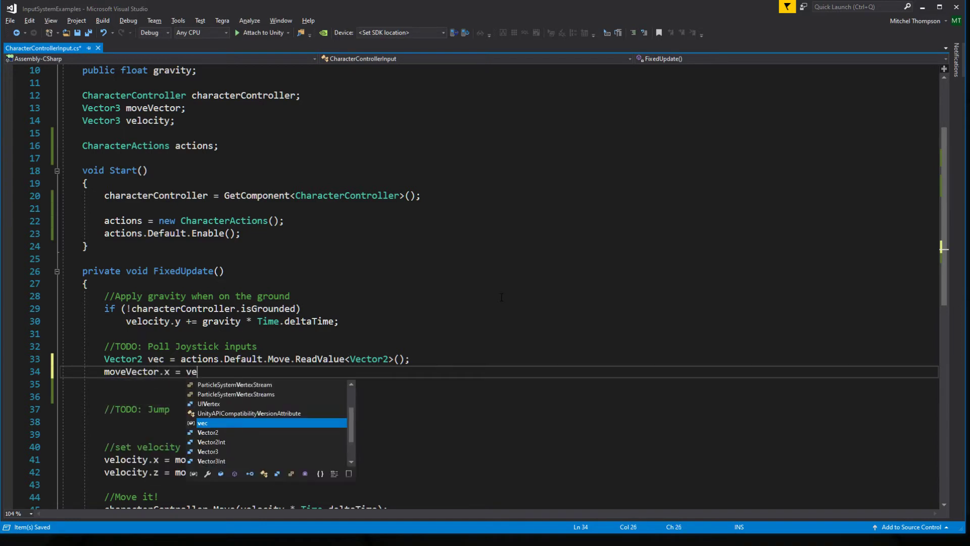
text(c.x;)
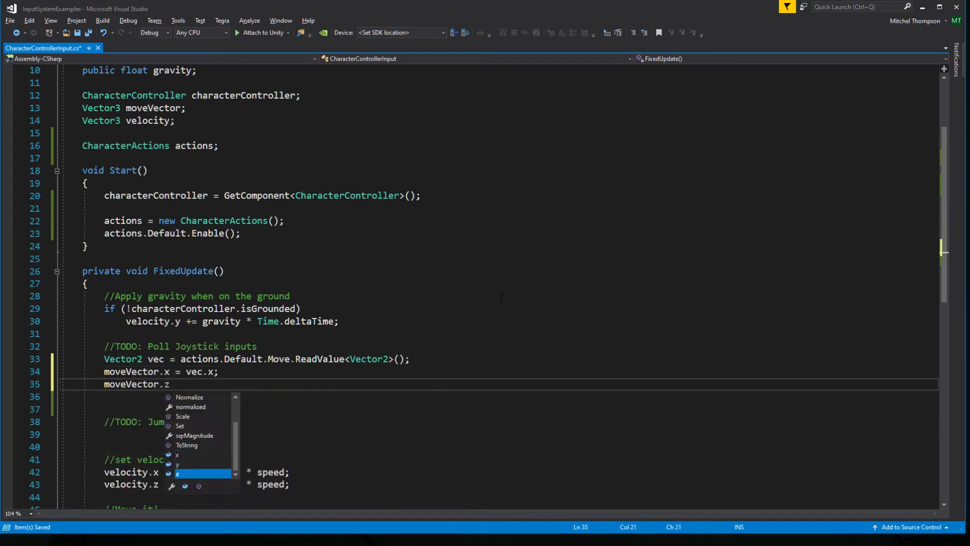
text(= vec.y;)
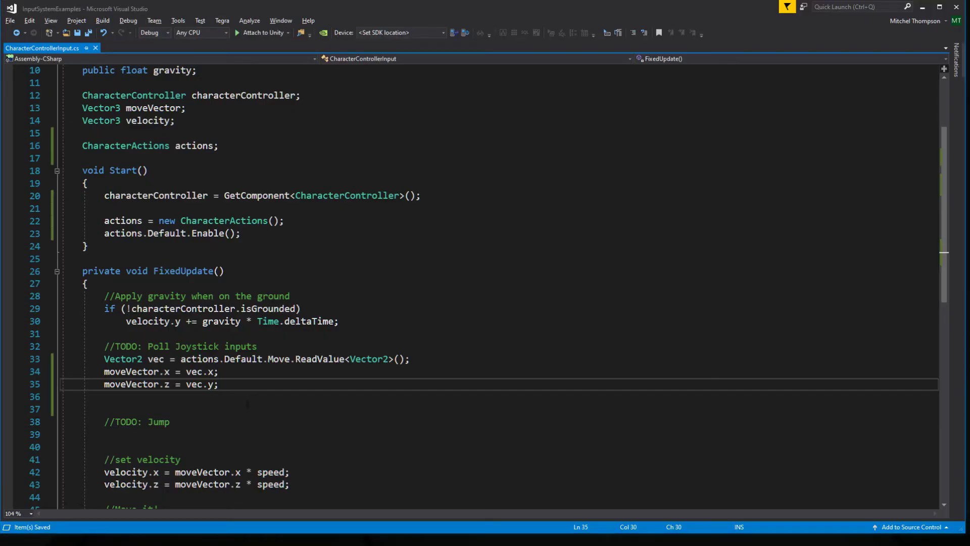
Step: Switch back to the Unity editor so the edited script recompiles
click(171, 421)
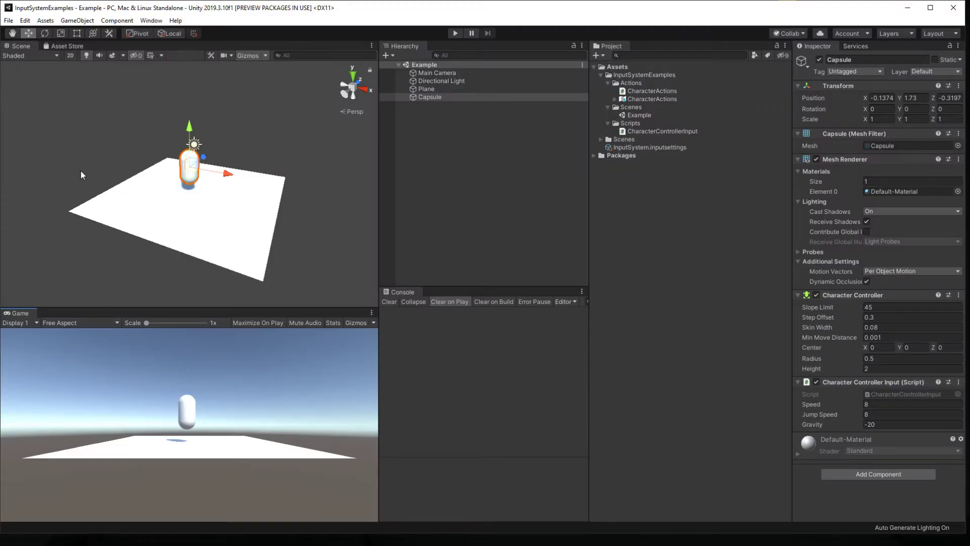
Step: Open the Input System Package project settings and check Update Mode is FixedUpdate
click(25, 20)
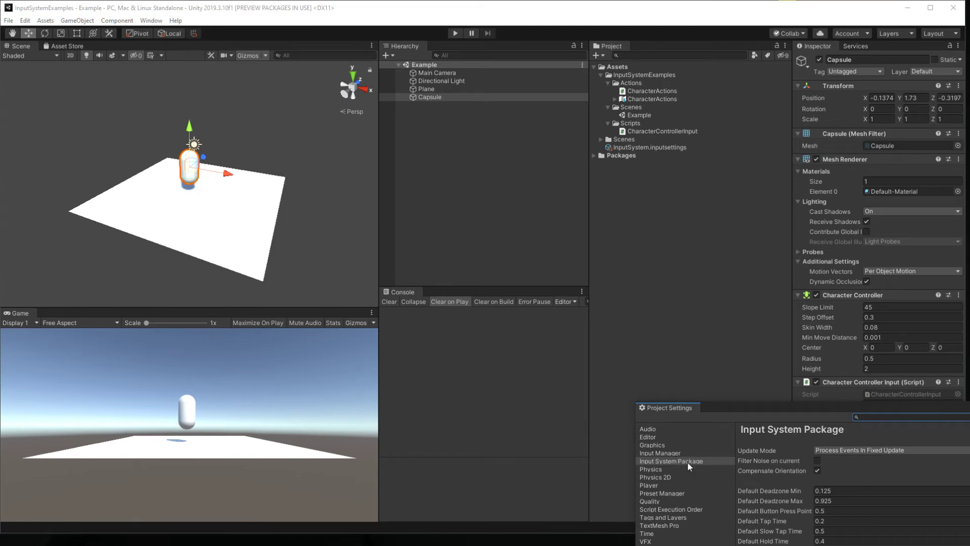
drag(666, 407, 234, 163)
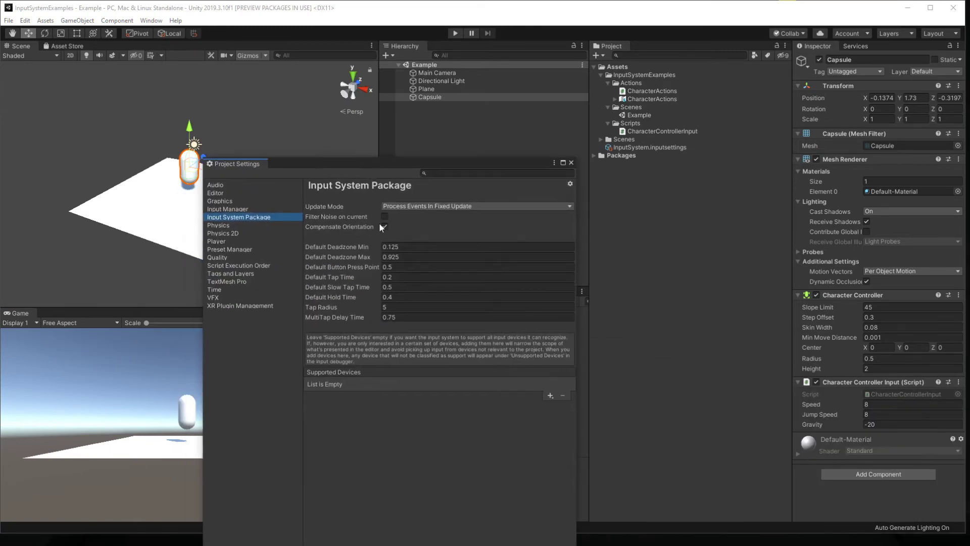
mouse_move(458, 207)
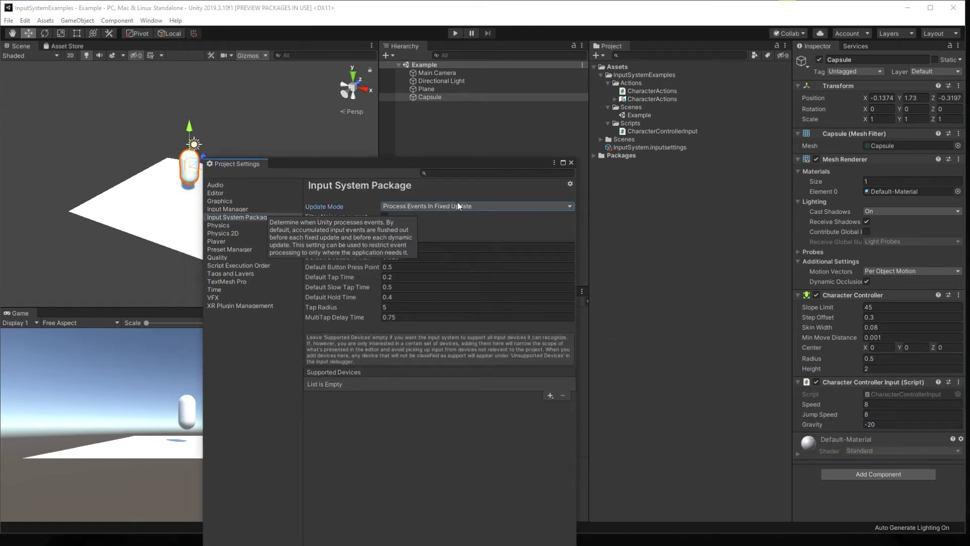
click(476, 206)
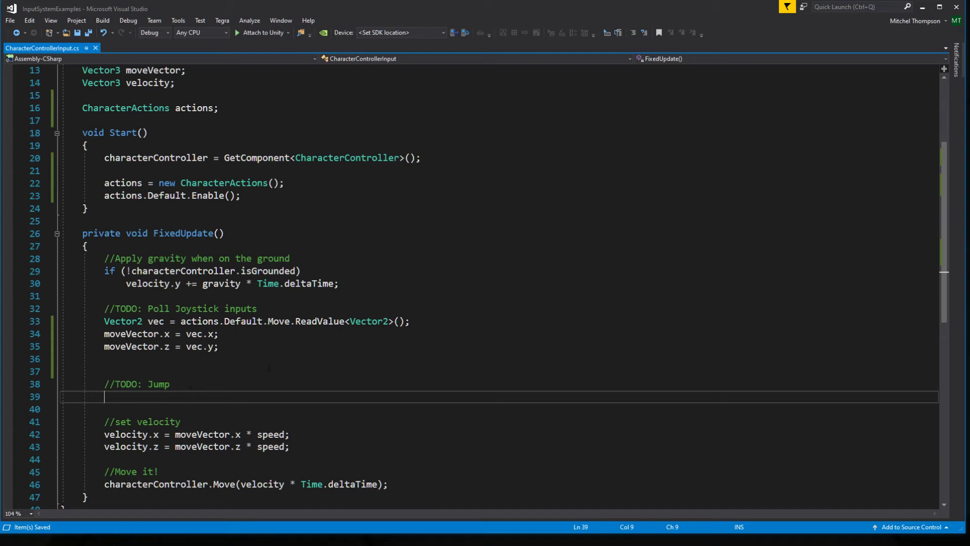
mouse_move(454, 345)
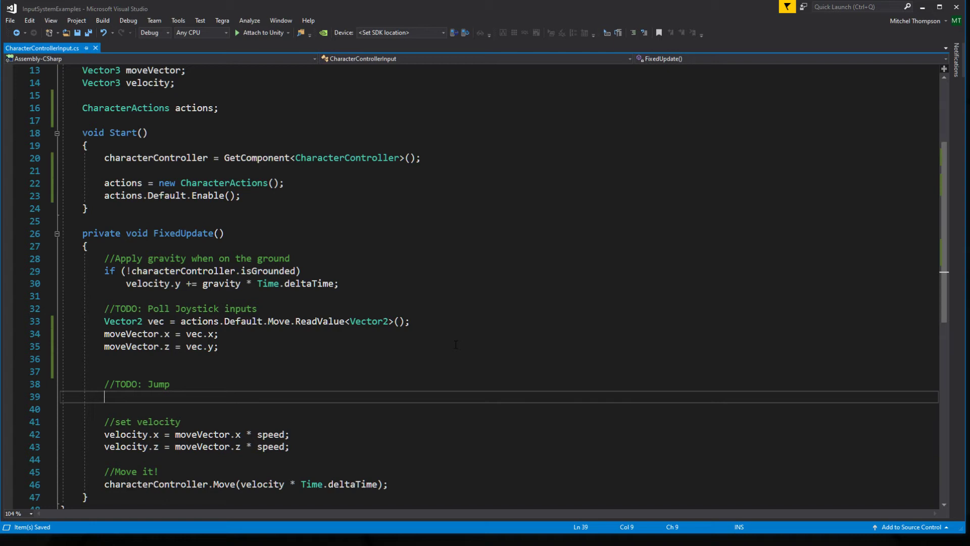
Step: Write 'if (actions.Default.Jump.triggered && actions.Default.Jump.ReadValue<float>() > 0) {' under the Jump TODO
text(action)
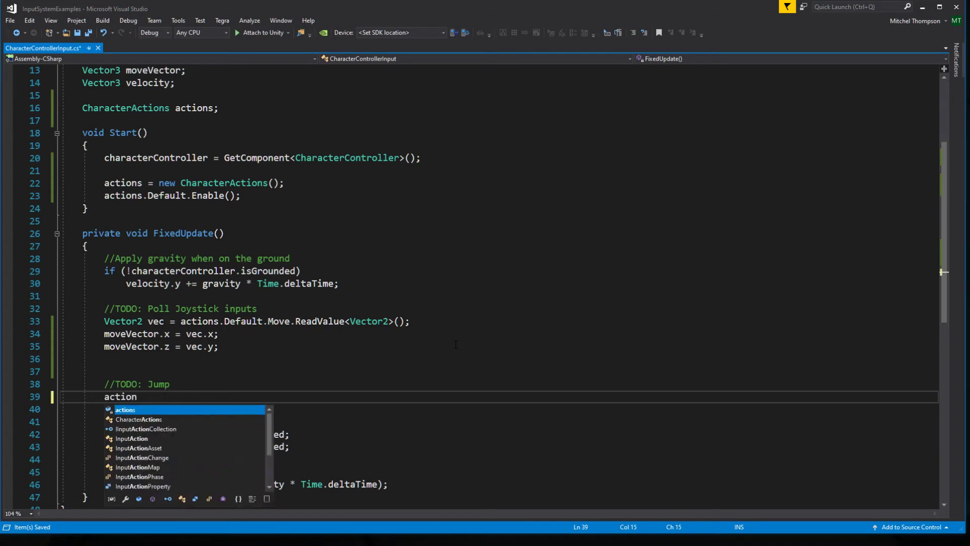
text(s.default.Jump.triggered)
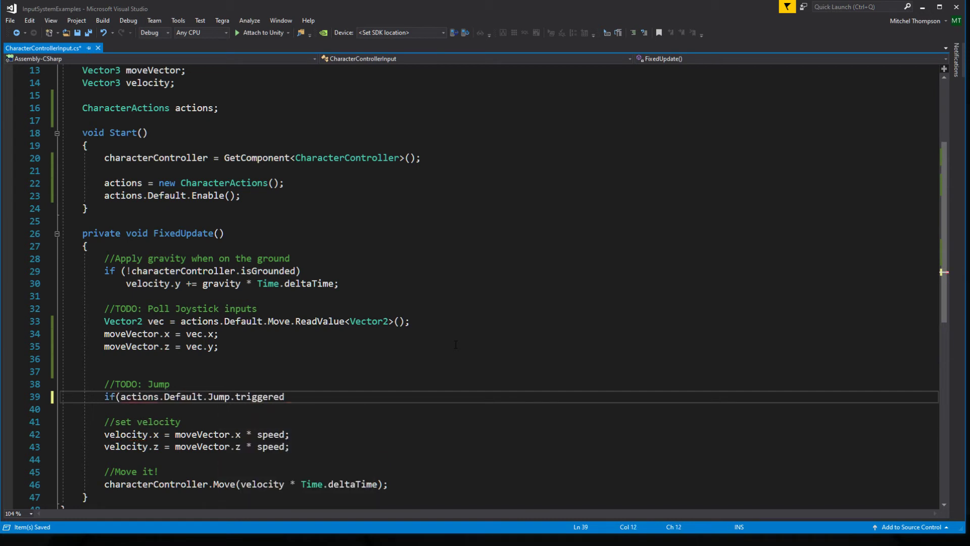
text(&)
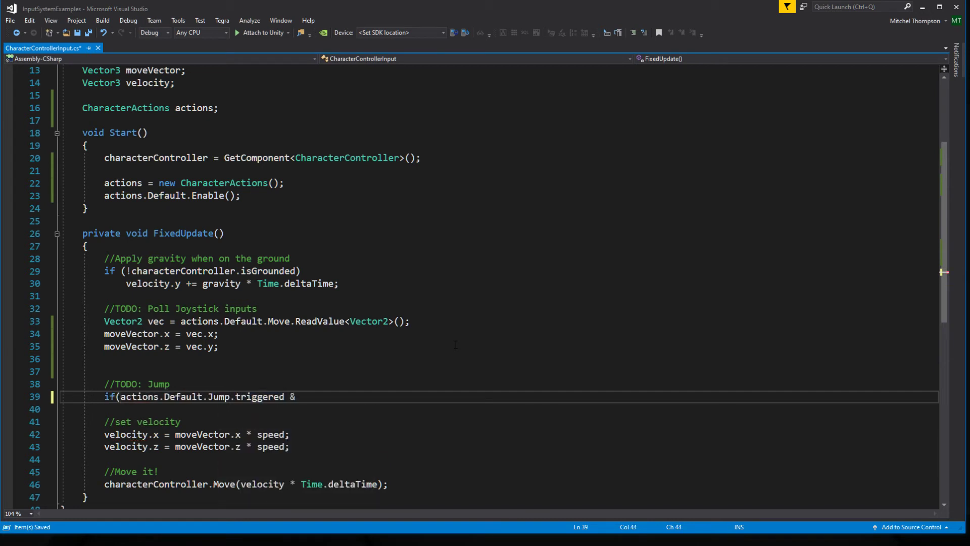
text(&)
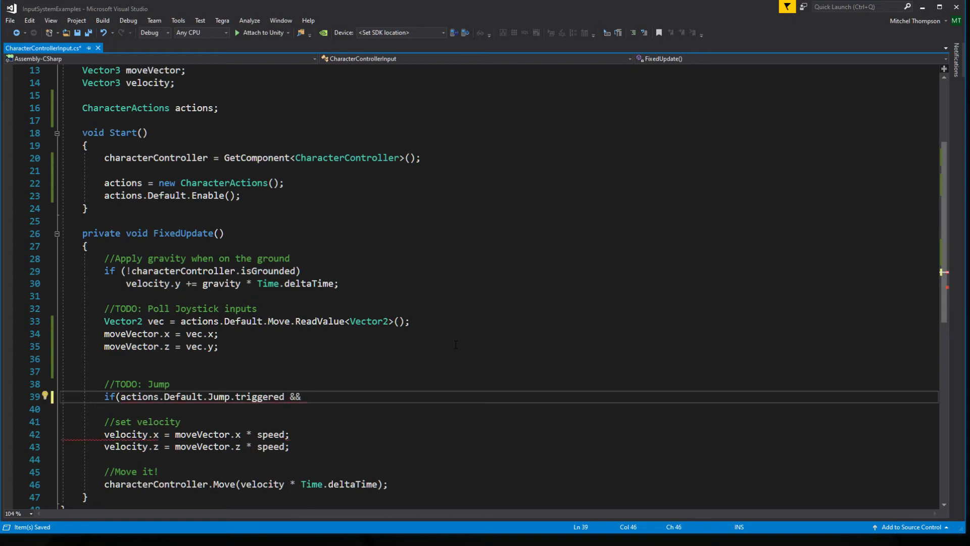
text(actions.Default.Jump)
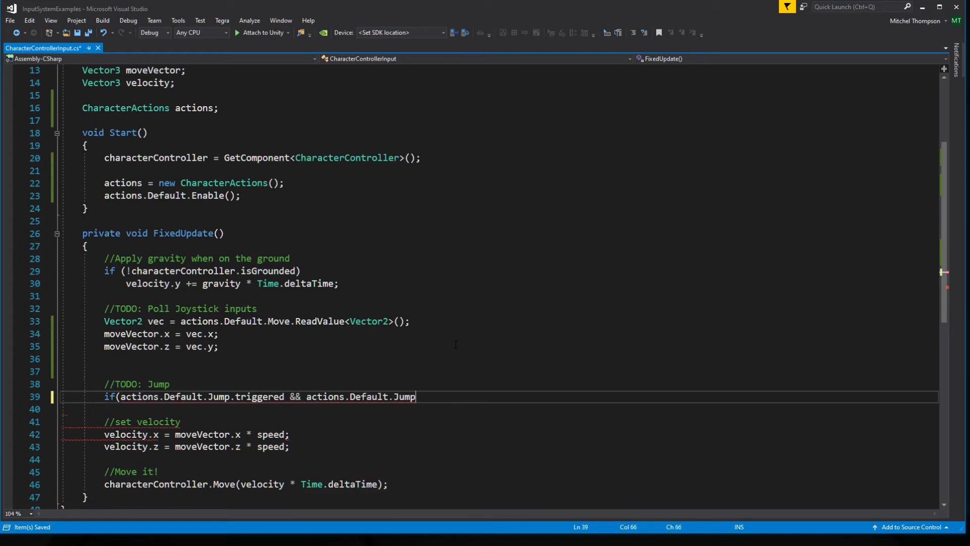
text(.ReadValue)
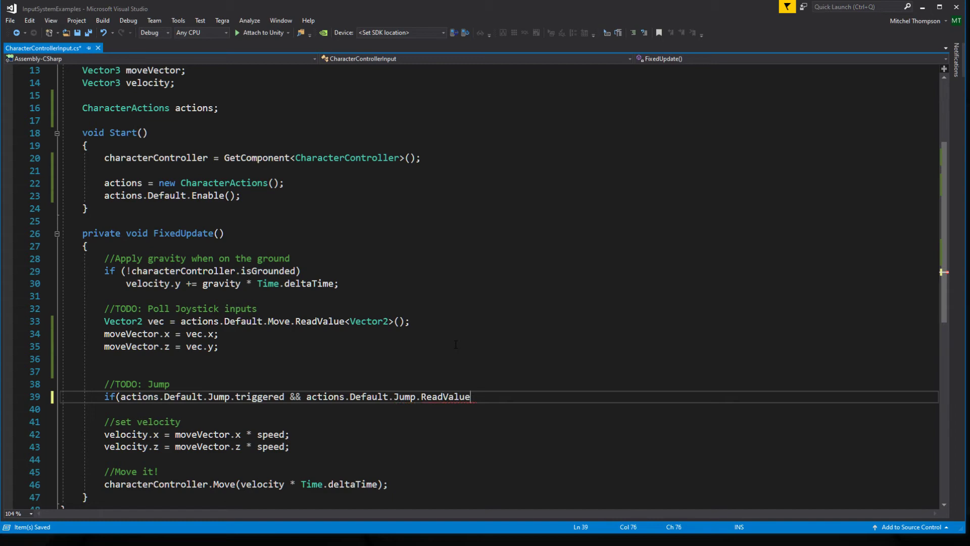
text(<float>)
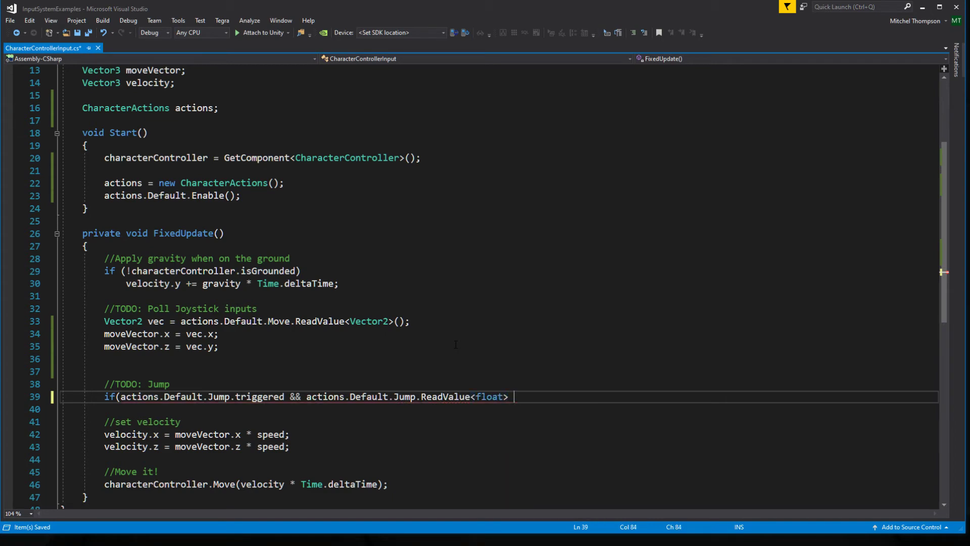
text(() > 0)
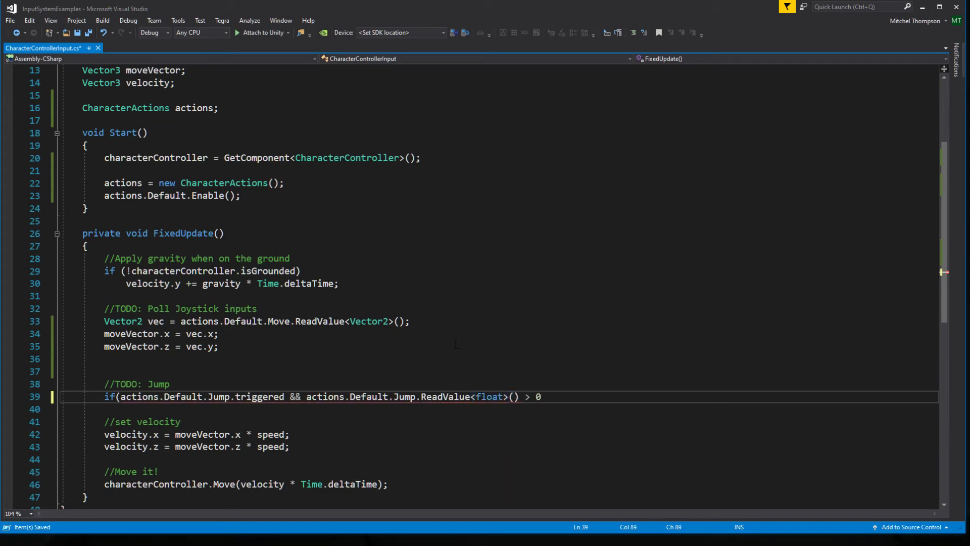
text())
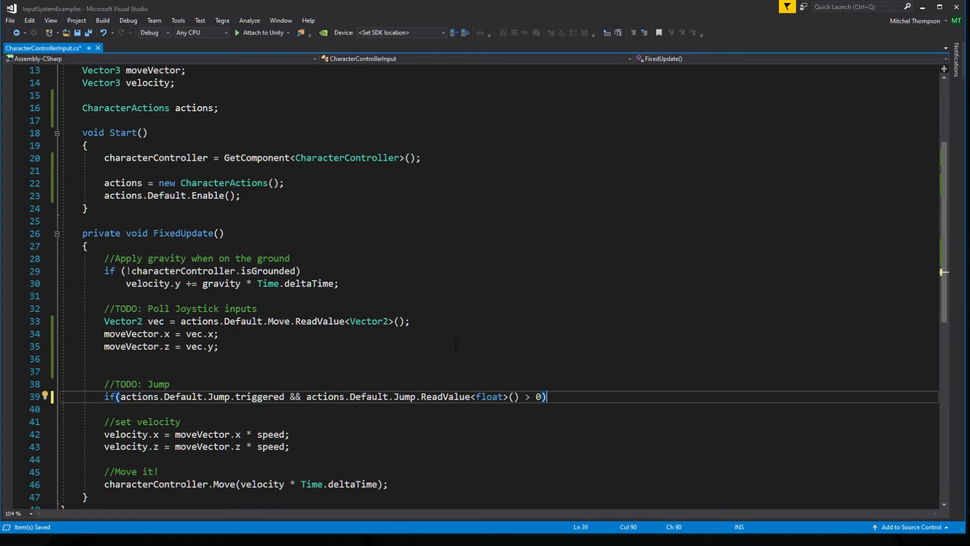
text({)
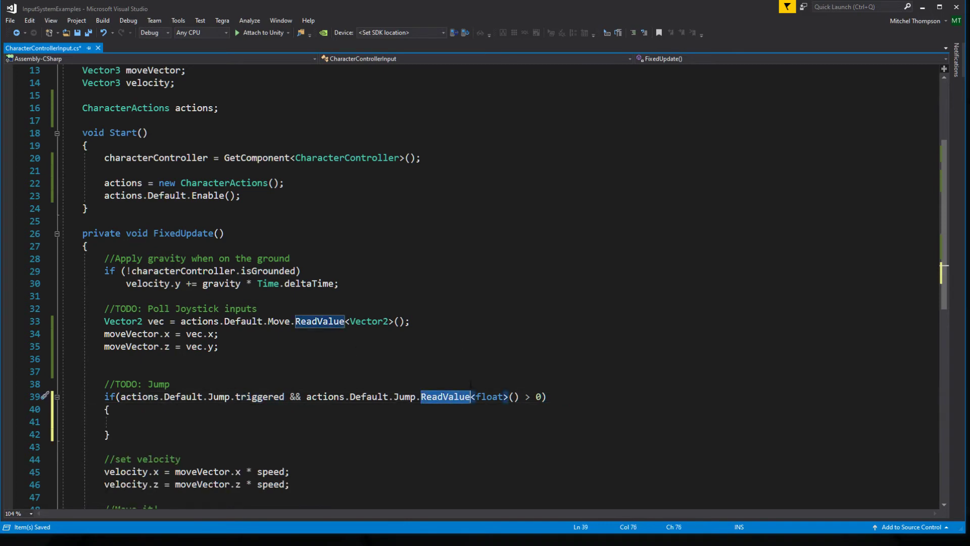
Step: Add a '//GetButtonDown' comment and 'velocity.y = jumpSpeed;' inside the jump block
click(171, 383)
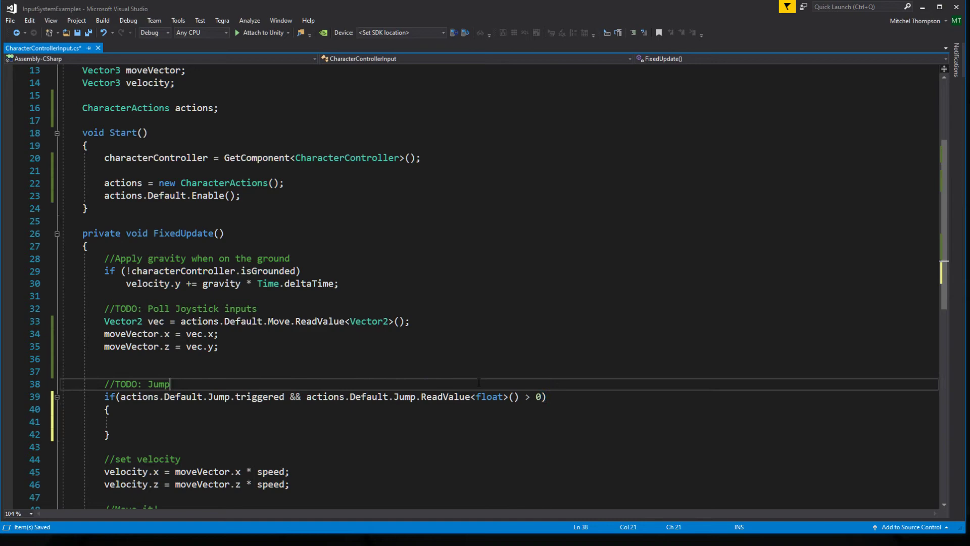
text(//Ge)
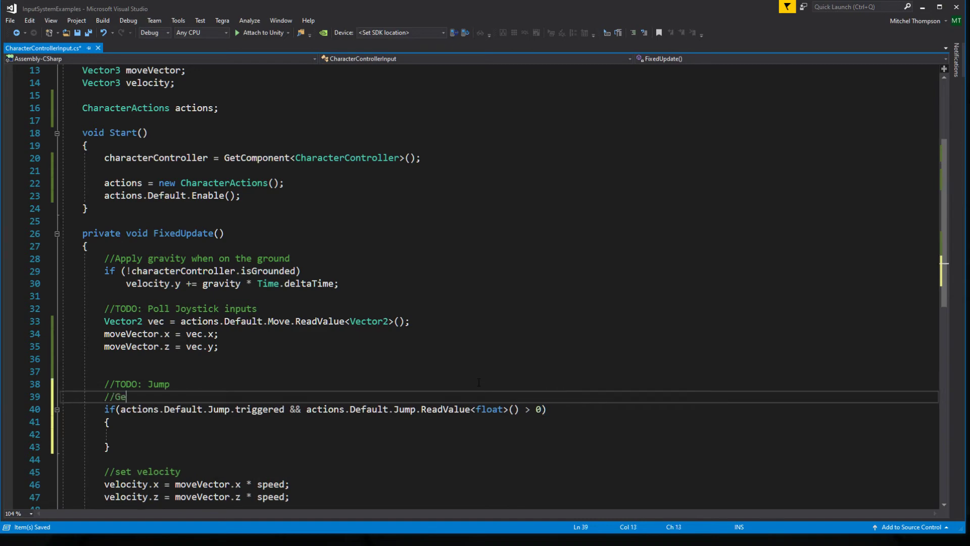
text(tButtonDown)
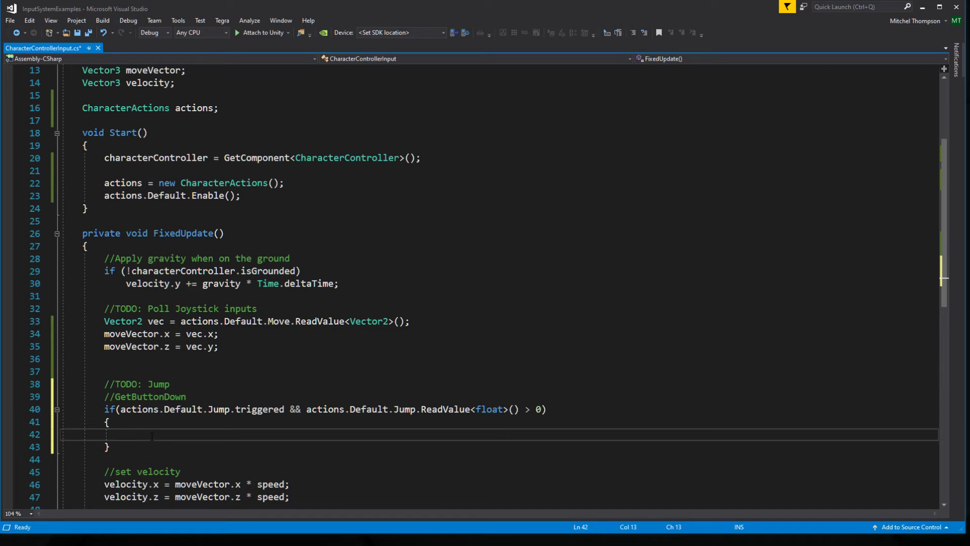
text(velocity)
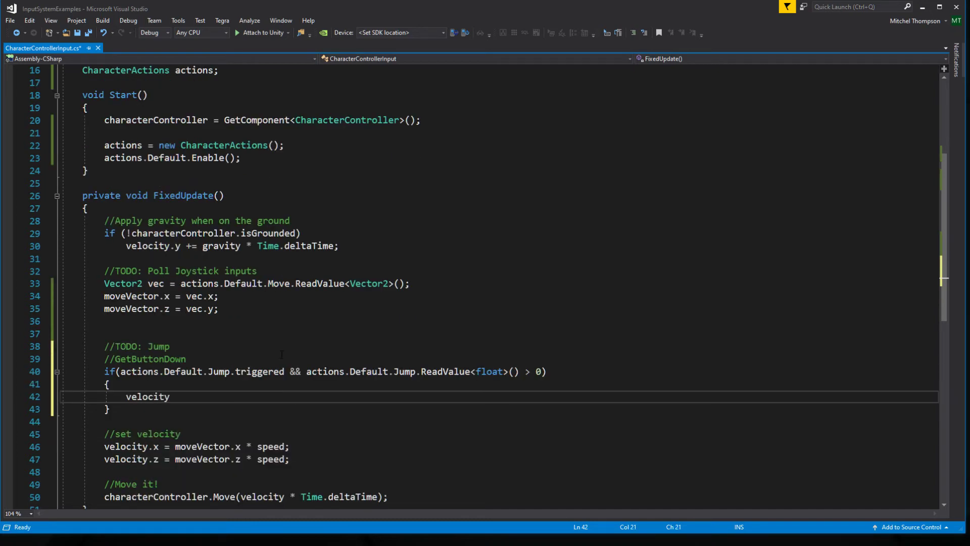
text(.y = jumpSpeed;)
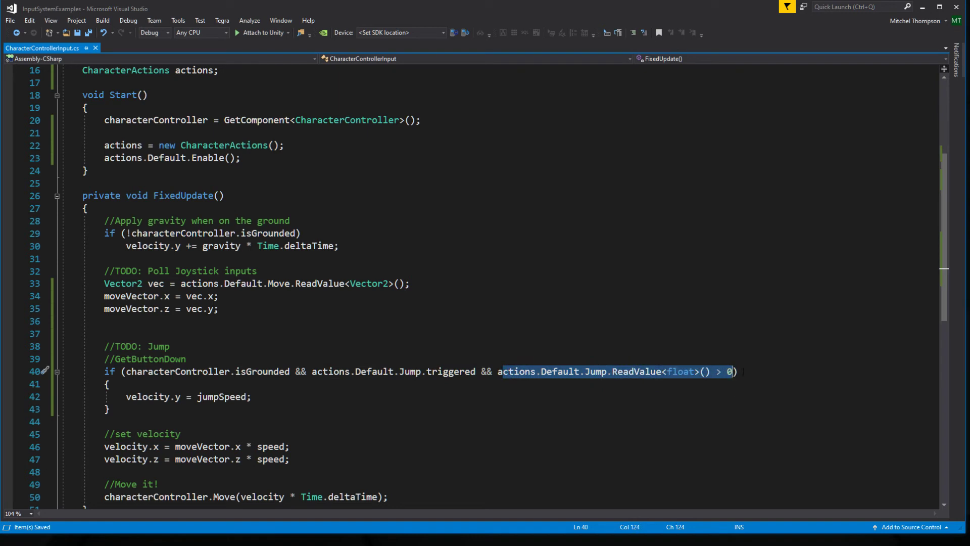
mouse_move(450, 371)
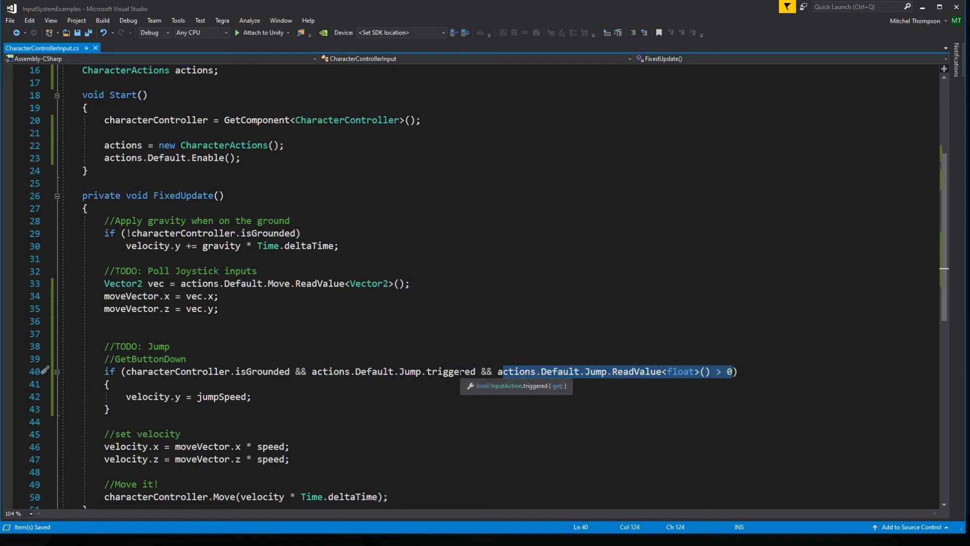
mouse_move(610, 382)
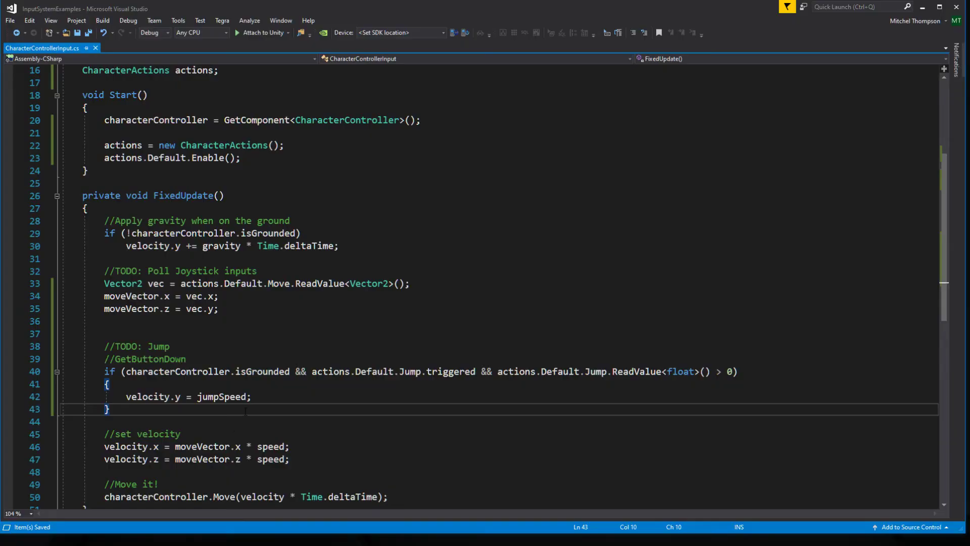
mouse_move(266, 388)
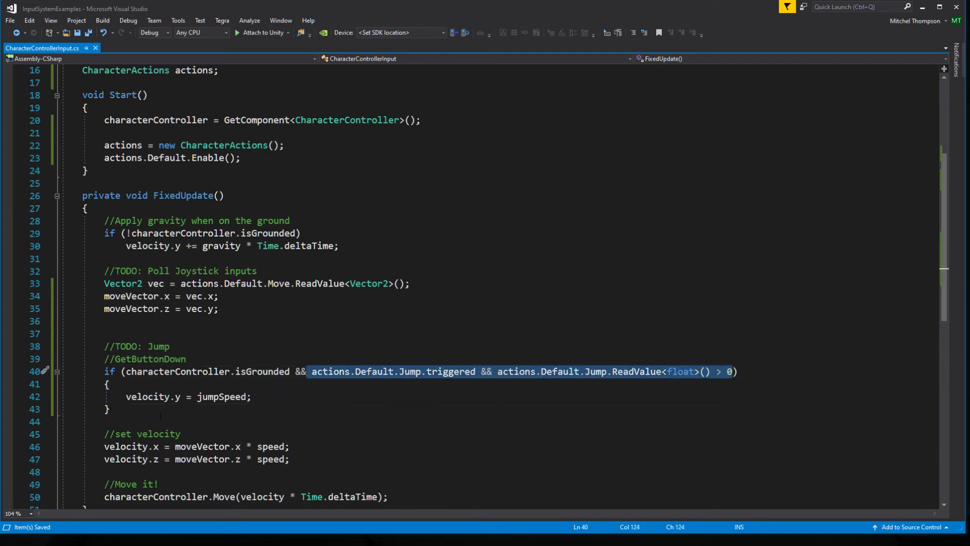
click(108, 408)
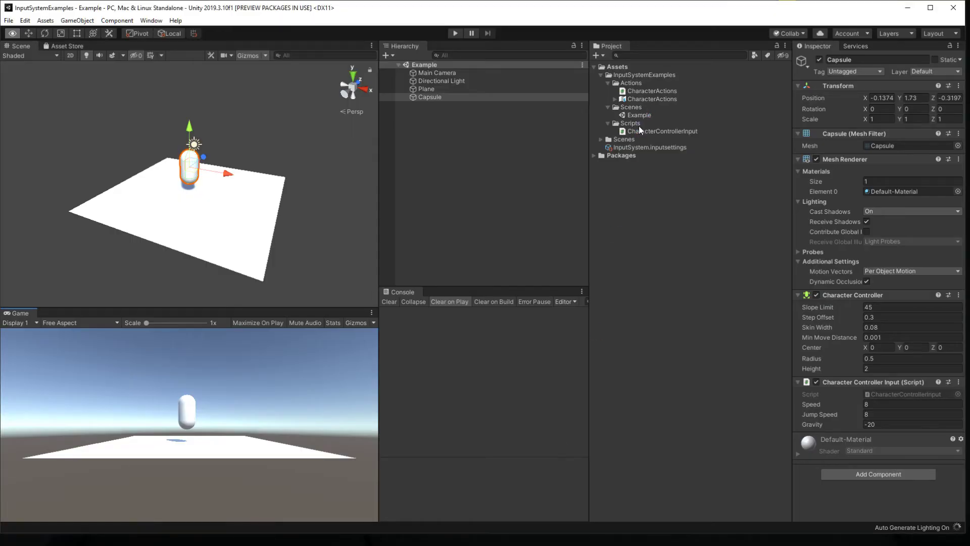
Step: Create a C# script named InputActionButtonExtensions in the Scripts folder
right_click(628, 123)
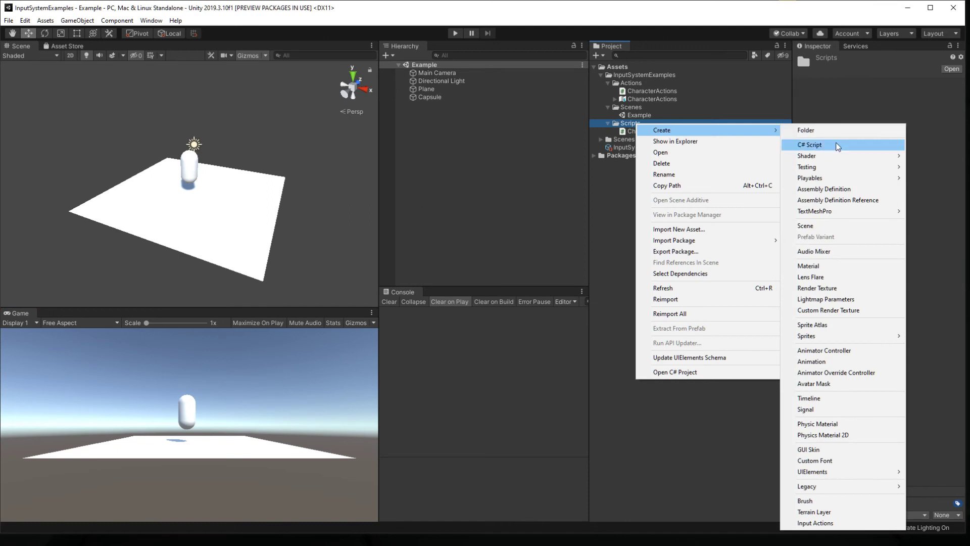
click(808, 144)
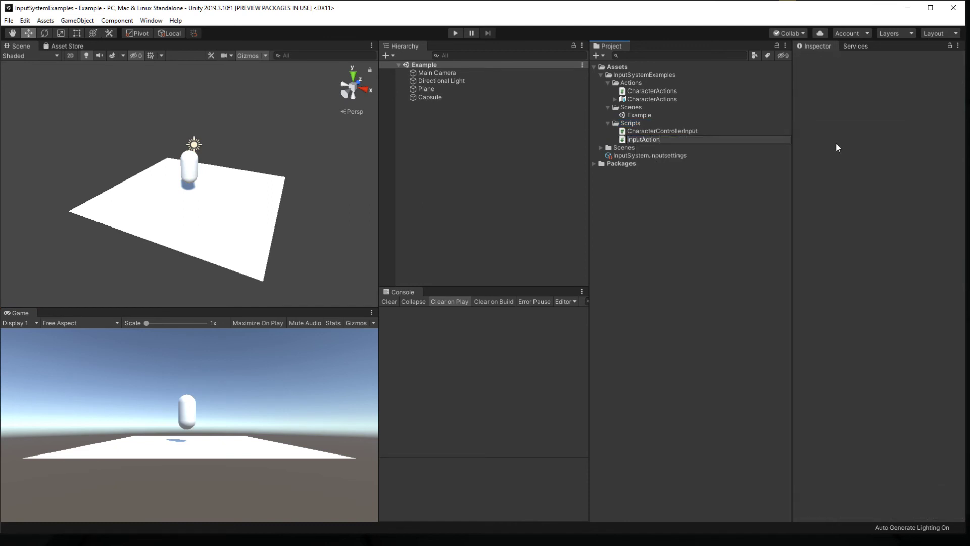
text(Extensions)
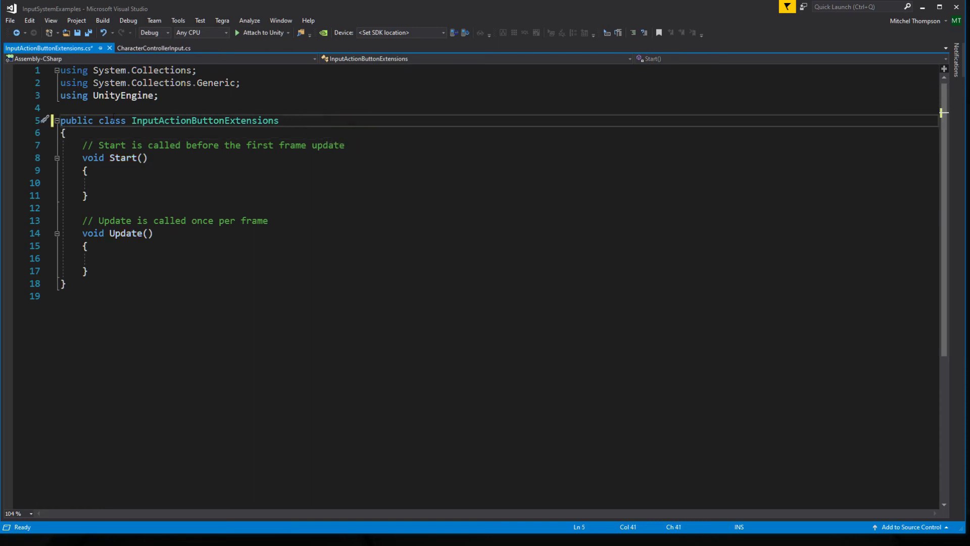
Step: Make the class static, delete the template Start and Update methods, and add the UnityEngine.InputSystem using
text(static)
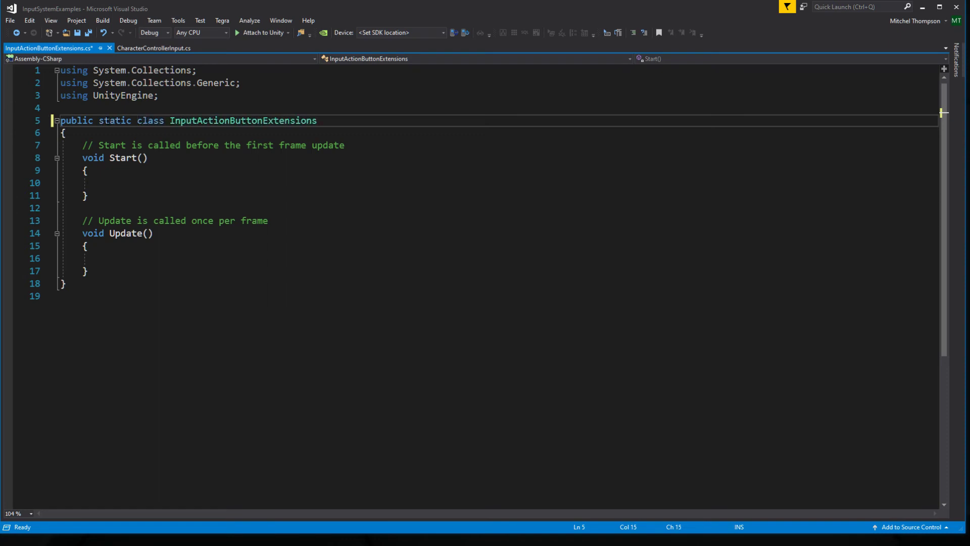
drag(82, 145, 86, 271)
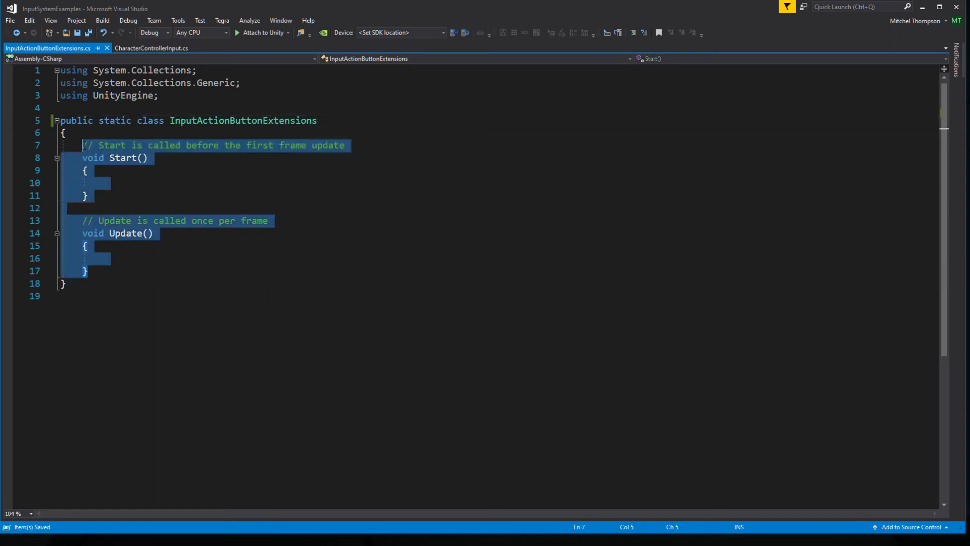
key(Delete)
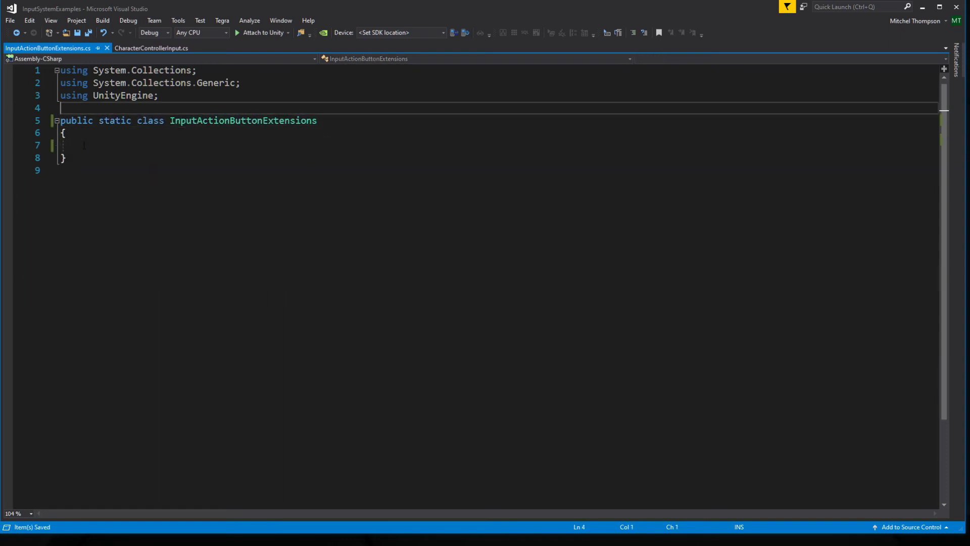
text(using UnityEngine.inputSystem;)
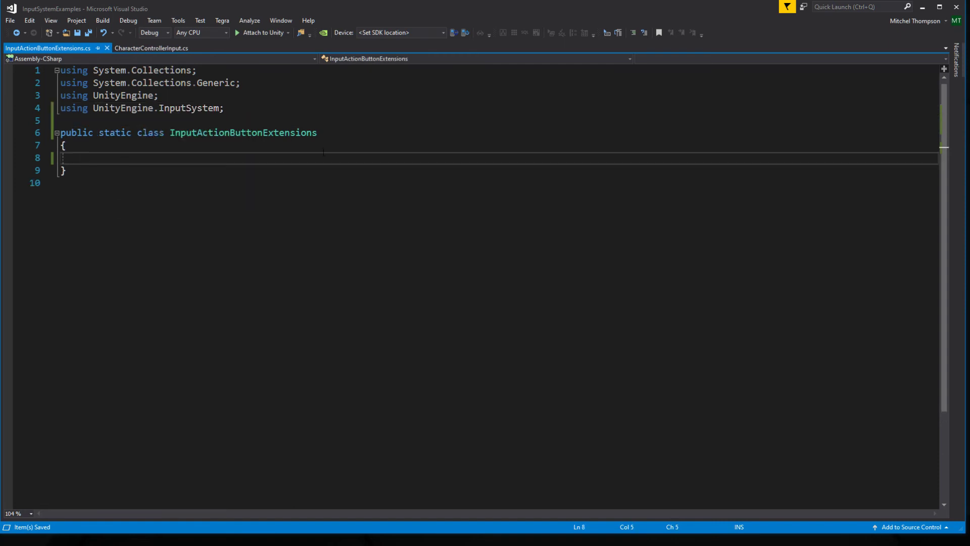
Step: Write 'public static bool GetButton(this InputAction action) => action.ReadValue<float>() > 0;'
text(public)
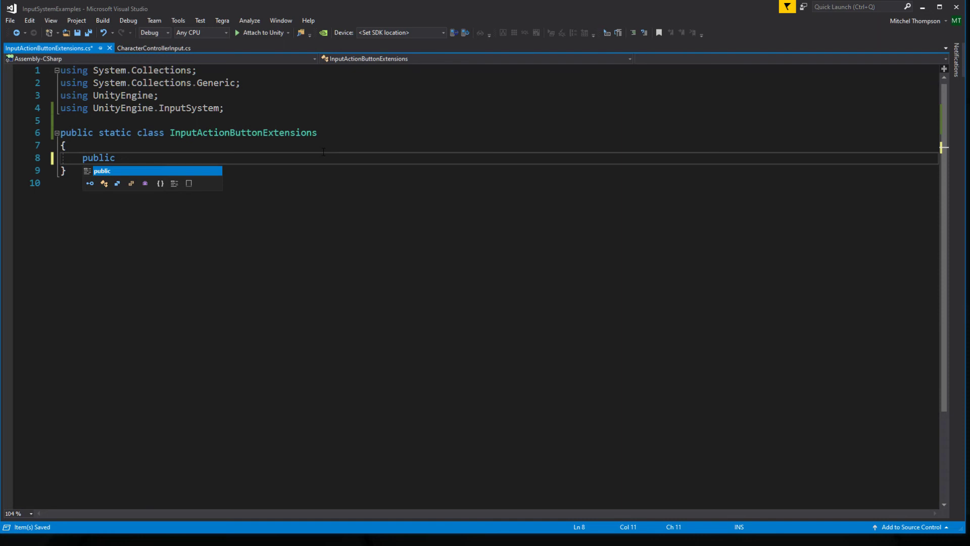
text(bool)
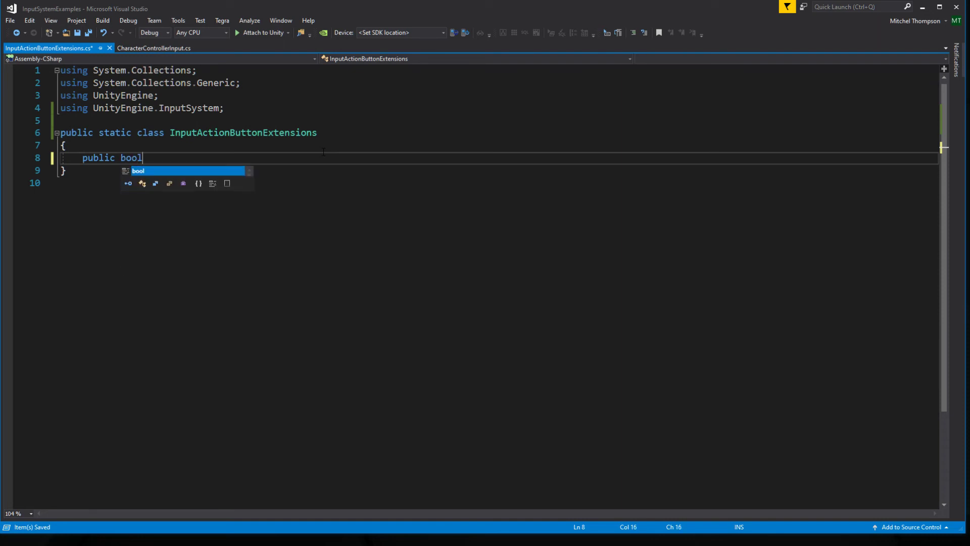
text(static)
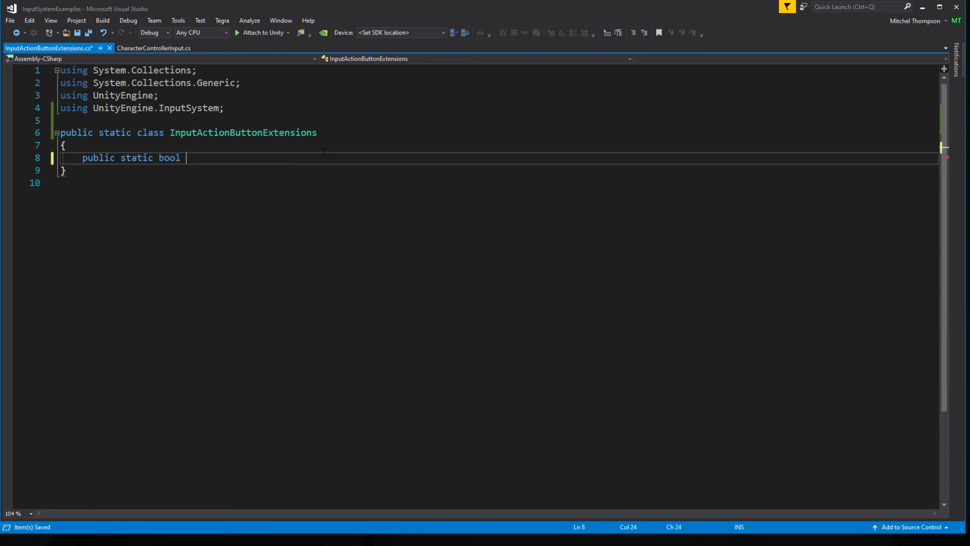
text(G)
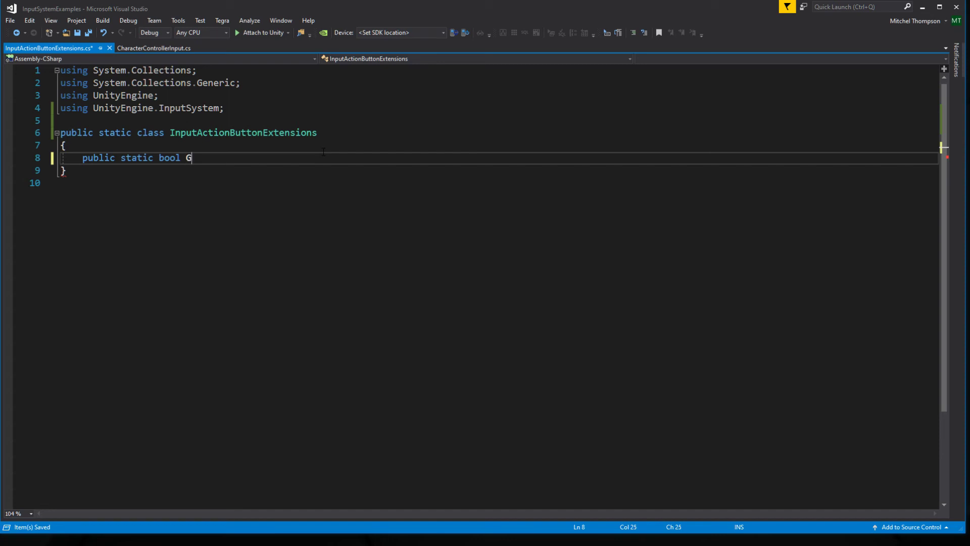
text(etButton(this)
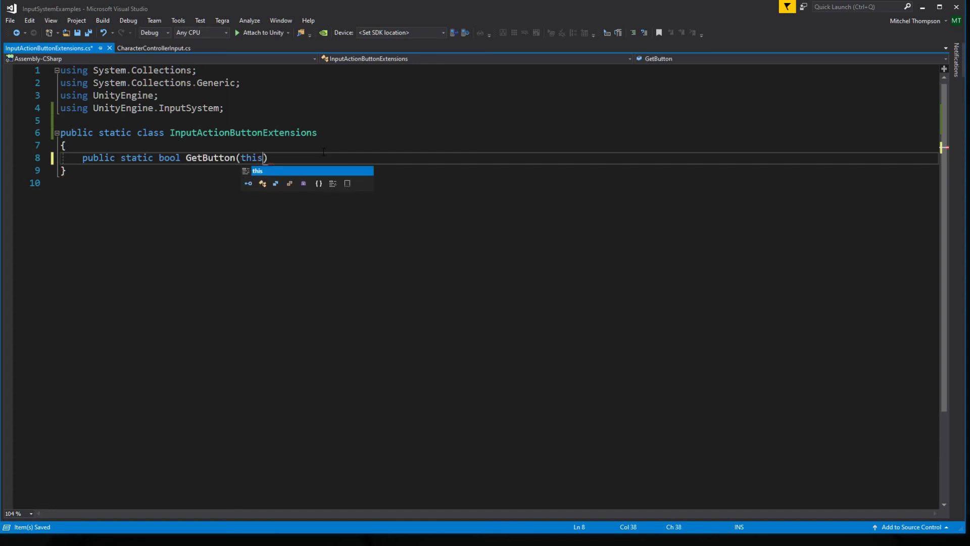
text(InputAction)
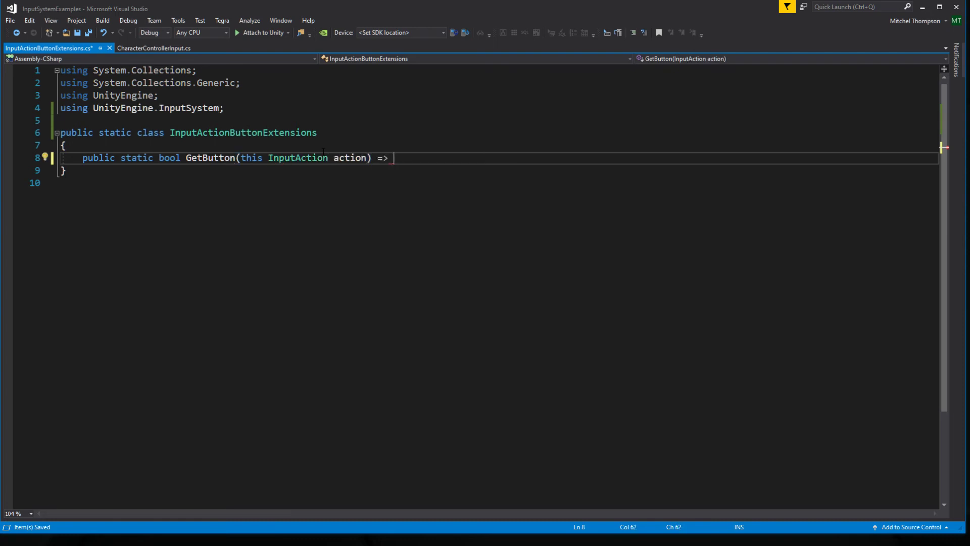
text(action.get)
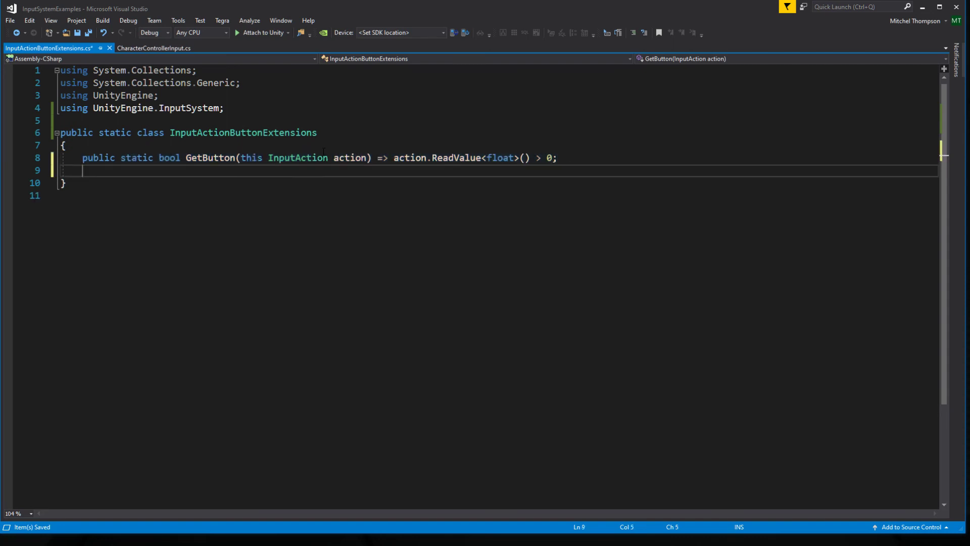
Step: Add GetButtonDown and GetButtonUp methods, with GetButtonUp checking for a value '== 0'
text(public static bool GetButtonDo(this InputAction action) => action.ReadValue<float>() > 0;)
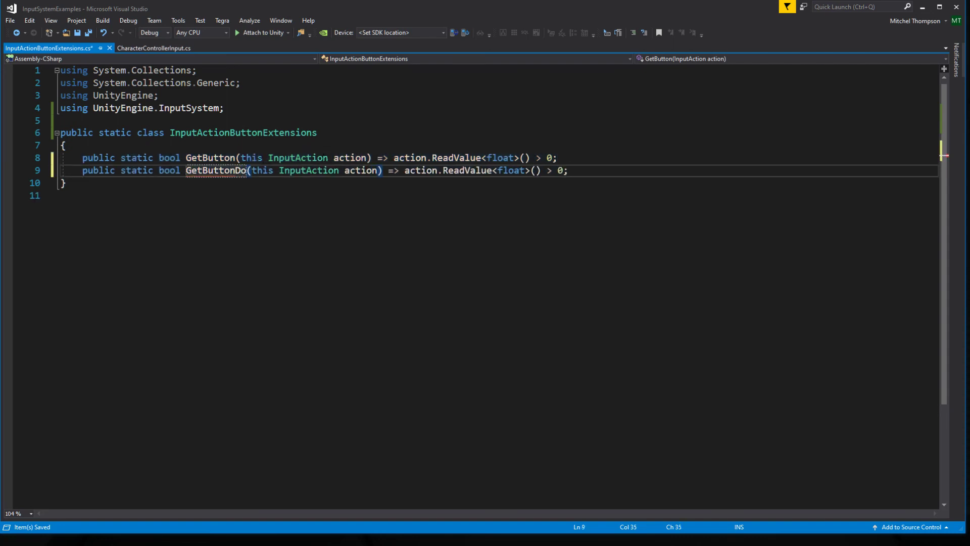
text(wn)
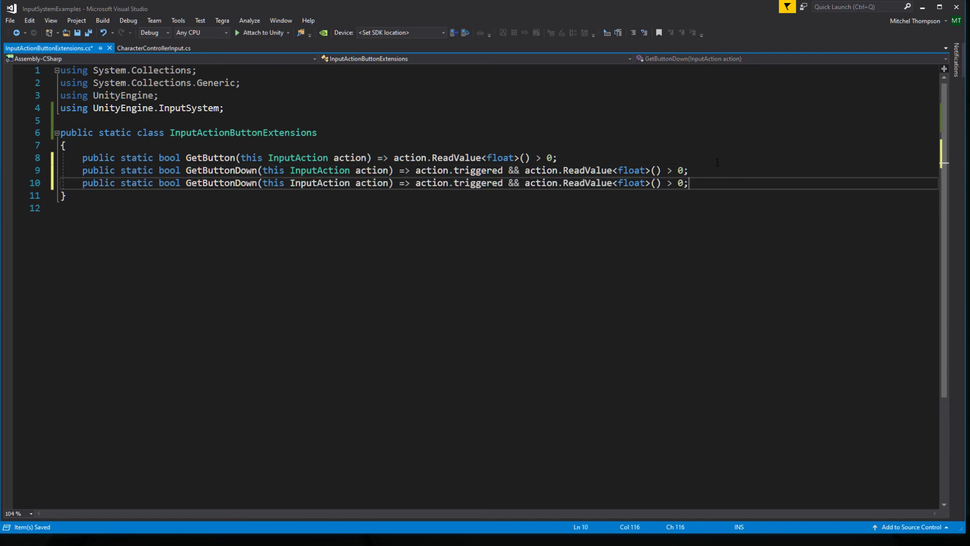
double_click(221, 182)
text(Up)
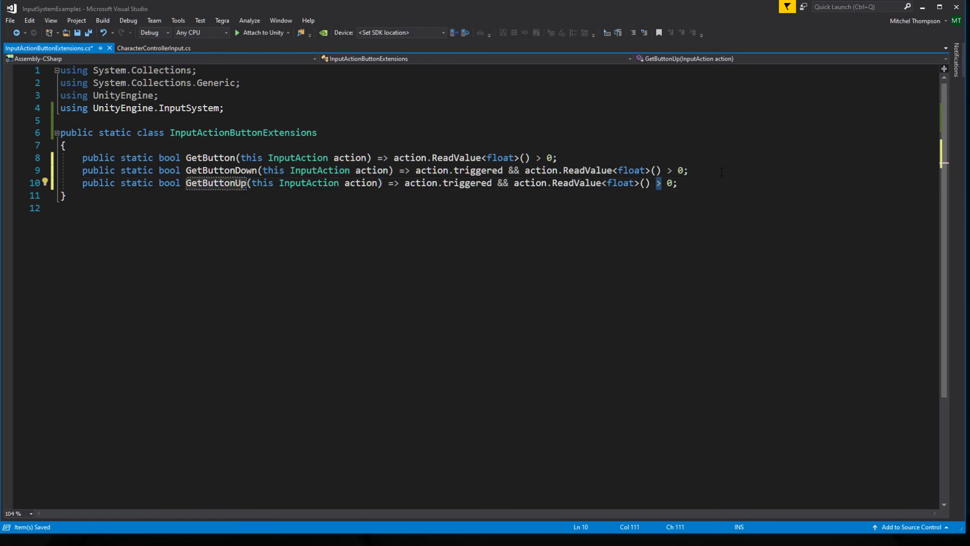
text(== 0)
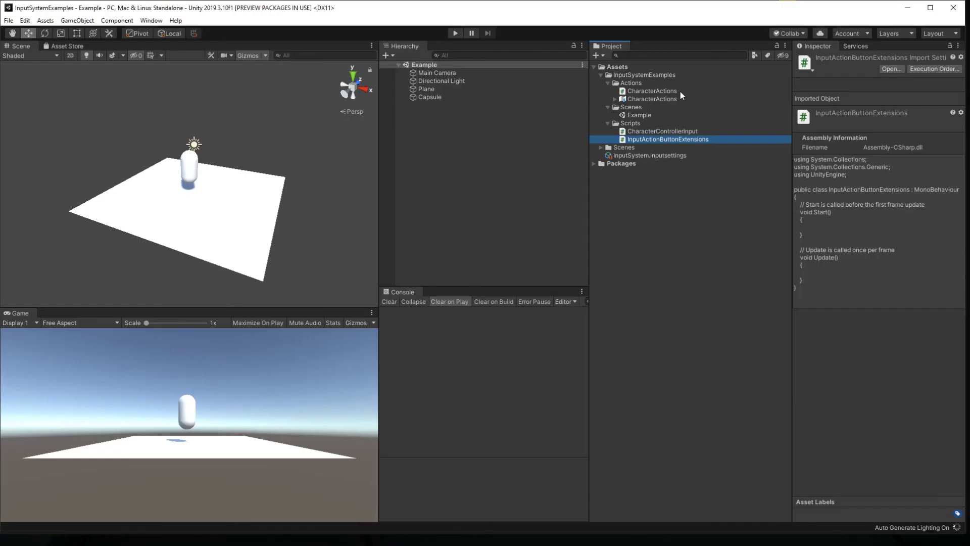
Step: Confirm the Jump action's Trigger Behavior stays Press And Release, then return to Visual Studio
double_click(651, 98)
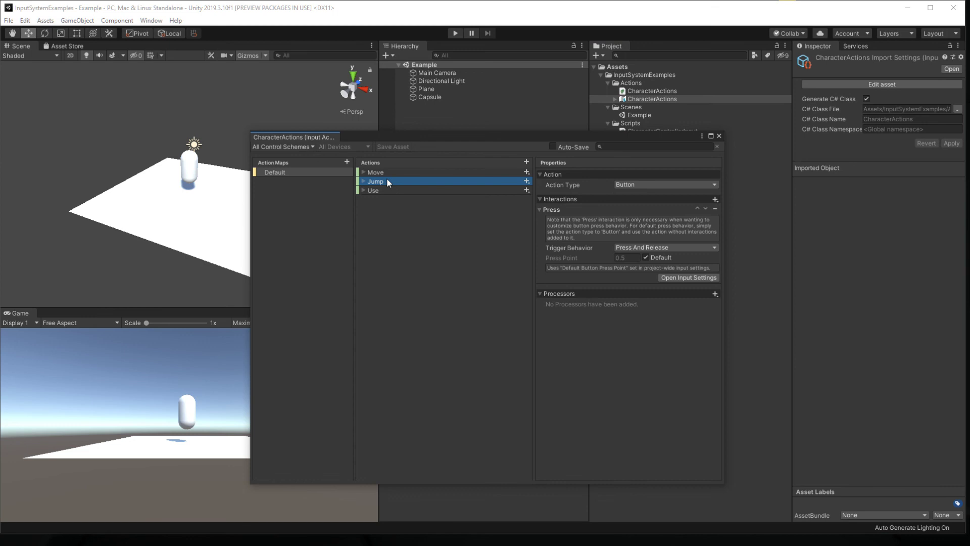
click(664, 247)
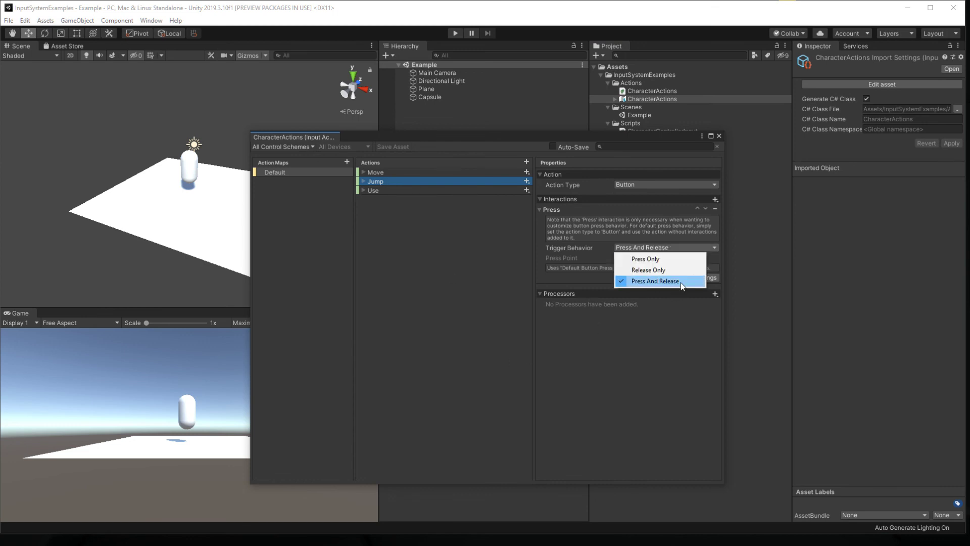
mouse_move(648, 270)
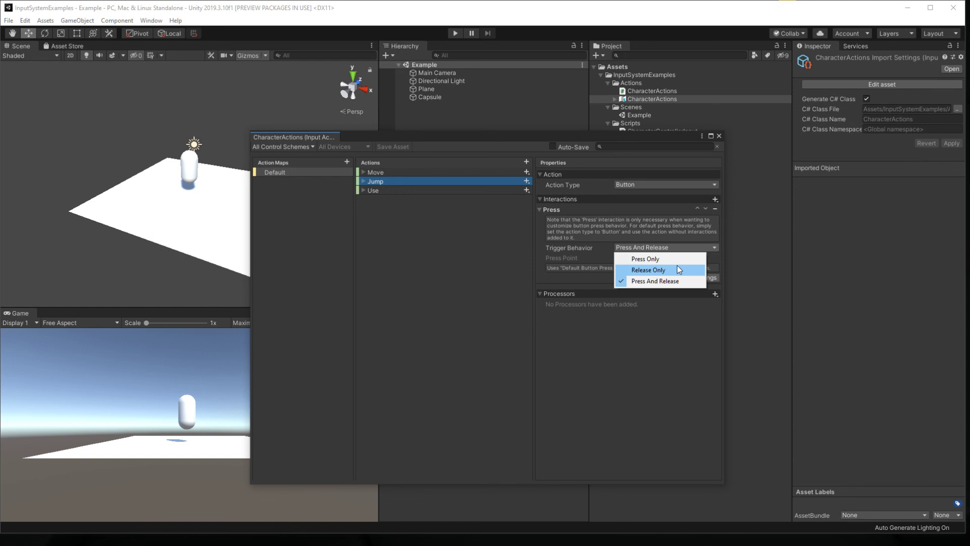
click(654, 280)
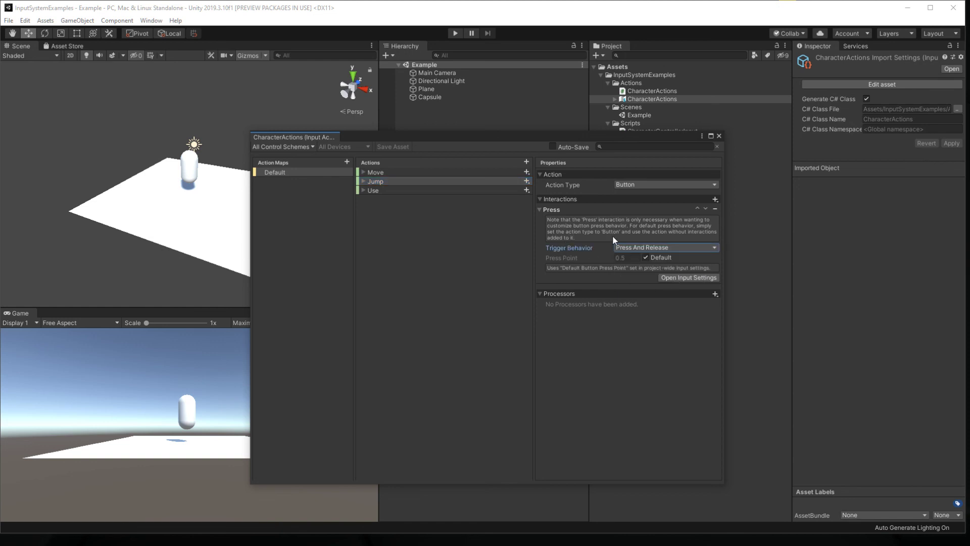
mouse_move(556, 263)
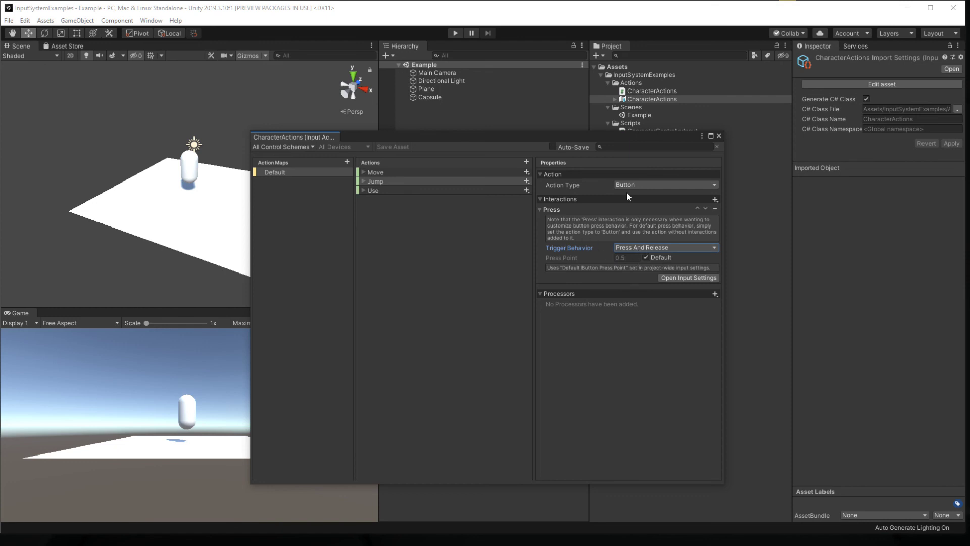
click(718, 135)
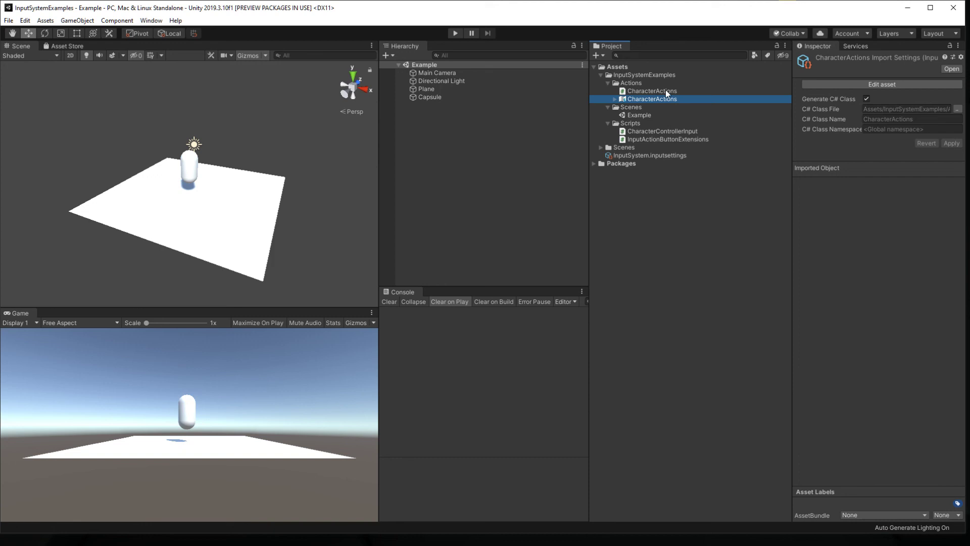
click(662, 130)
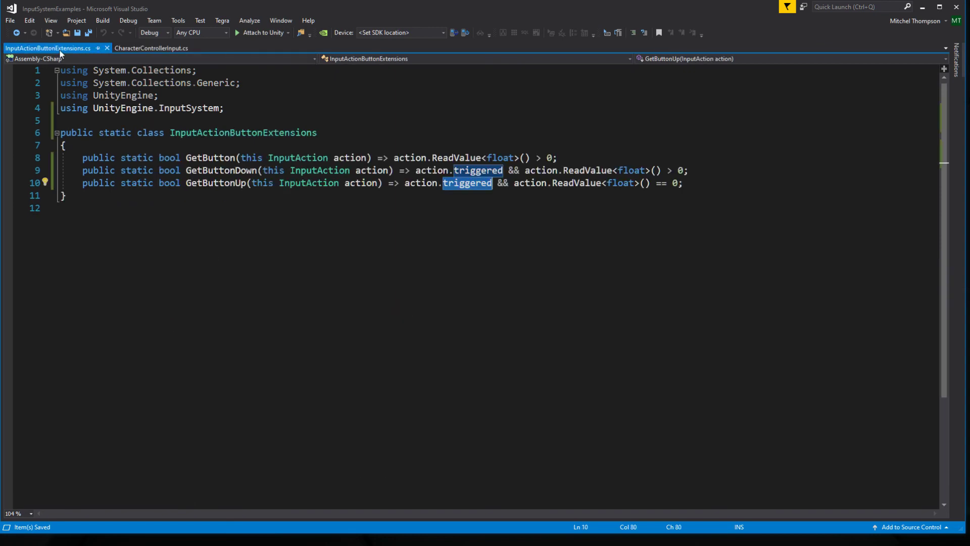
Step: In CharacterControllerInput.cs, add 'if (characterController.isGrounded && actions.Default.Jump.GetButtonDown()) velocity.y = jumpSpeed;' and save
click(151, 48)
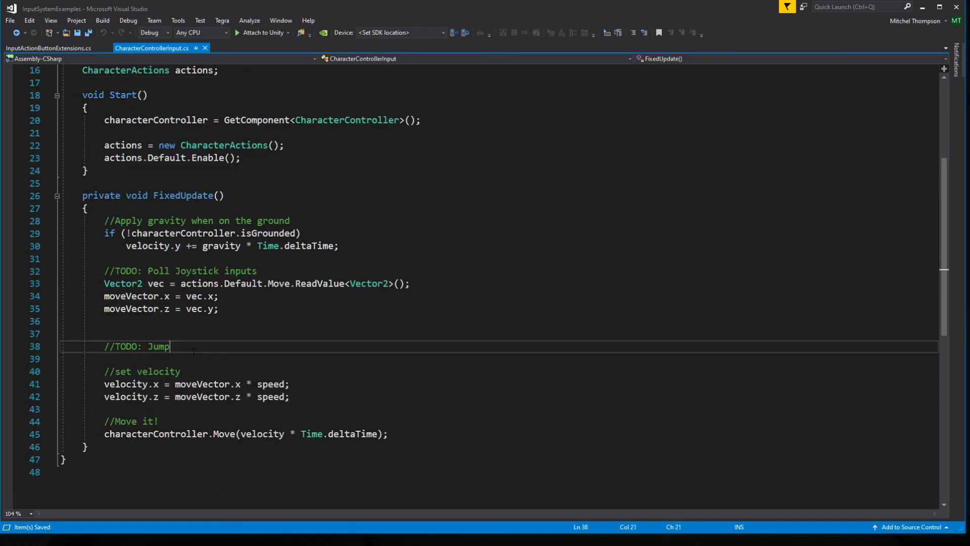
key(enter)
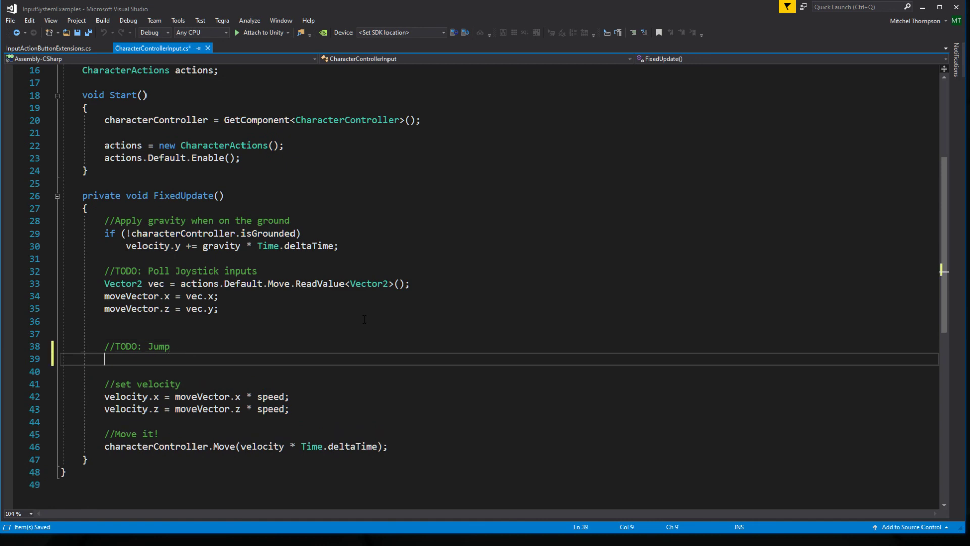
text(if(ischa)
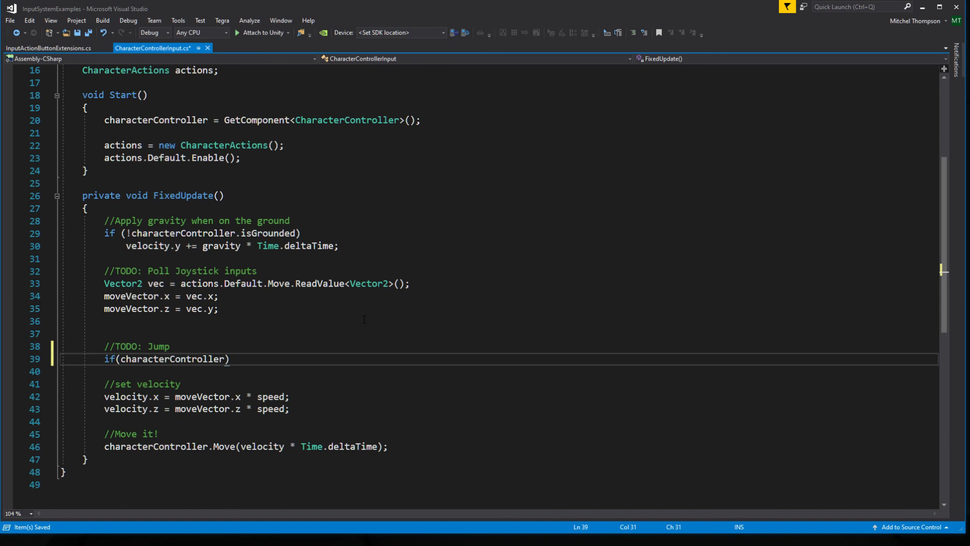
text(.isGrounded &&)
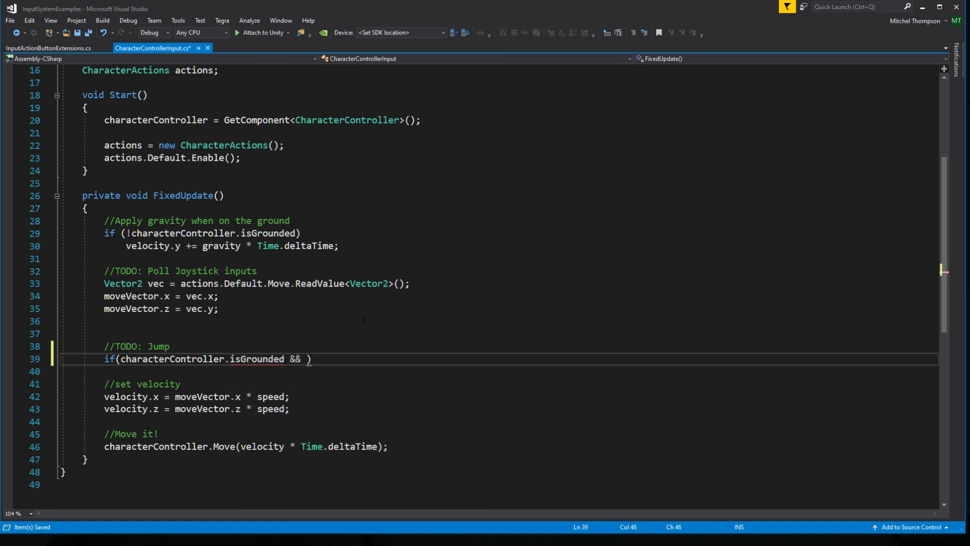
text(actions.default.Jump.)
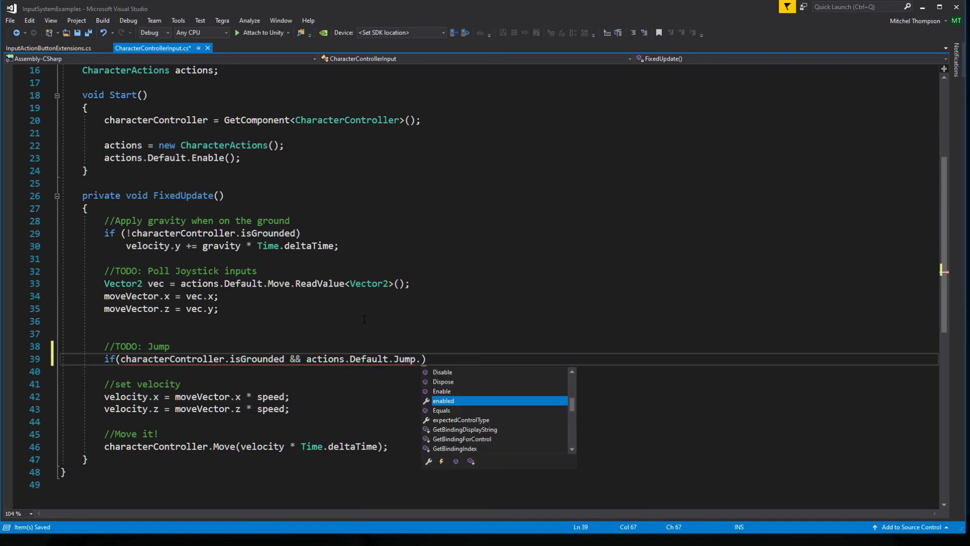
text(GetButtonDown)
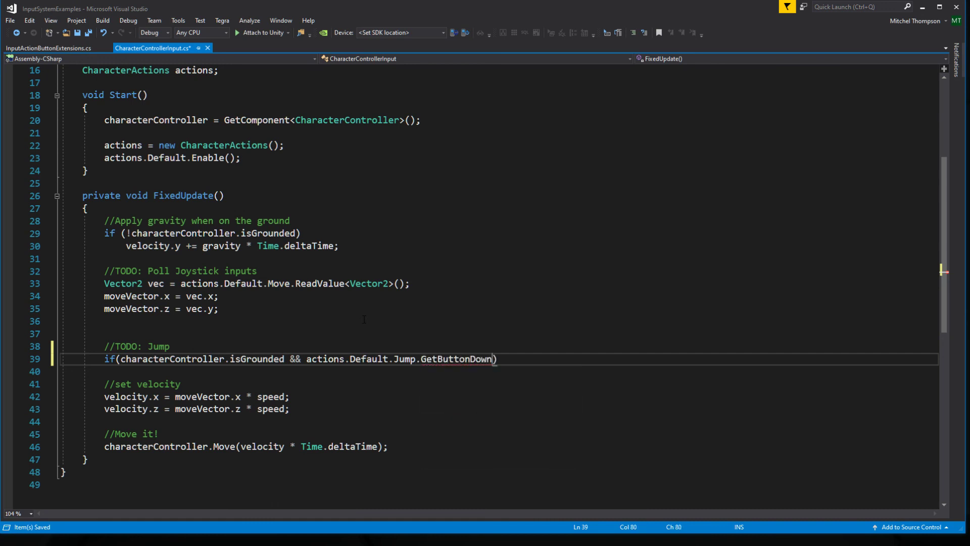
text(())
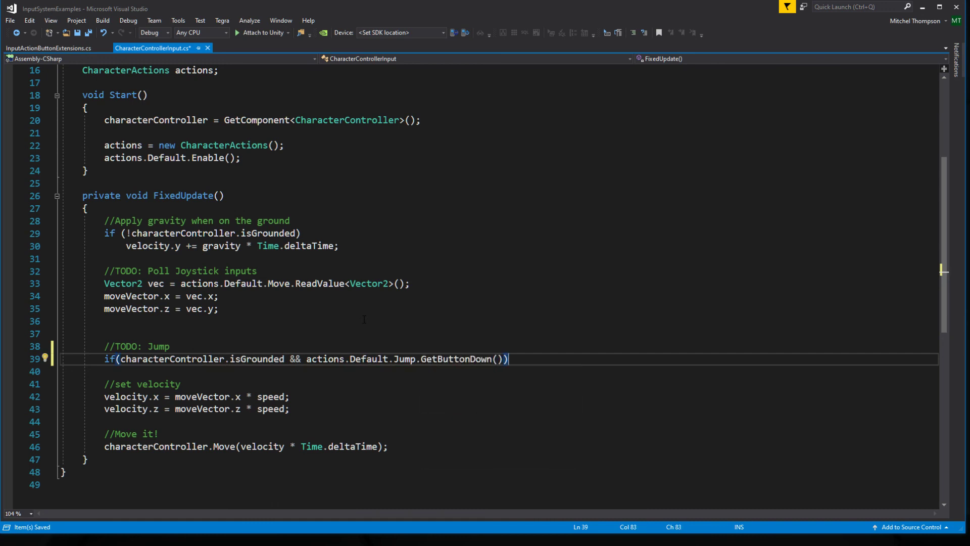
text(velocity.y = jumpSpeed;)
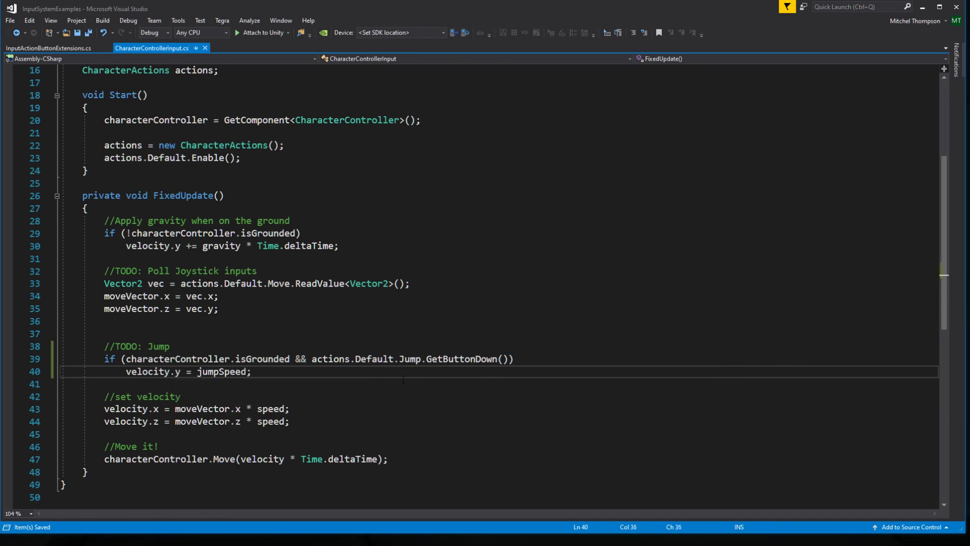
click(251, 371)
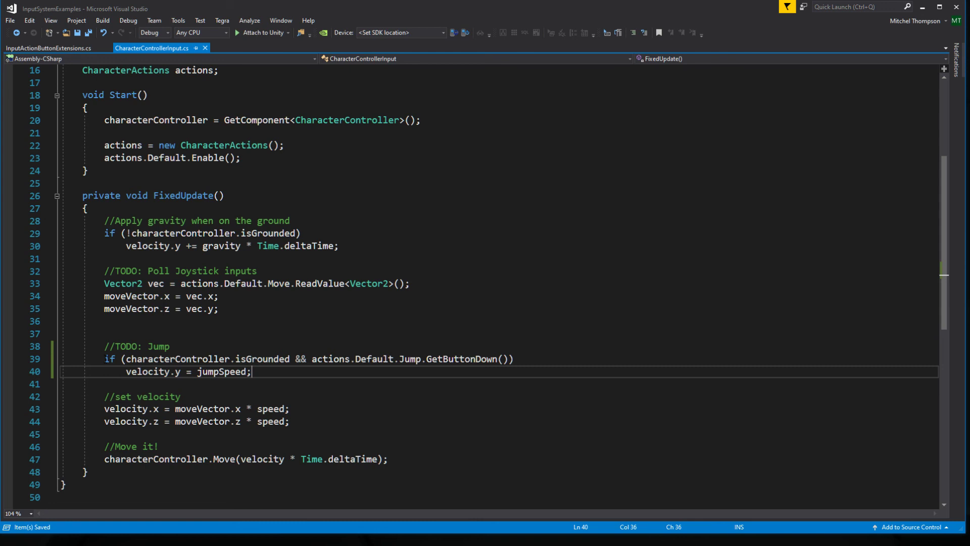
mouse_move(468, 359)
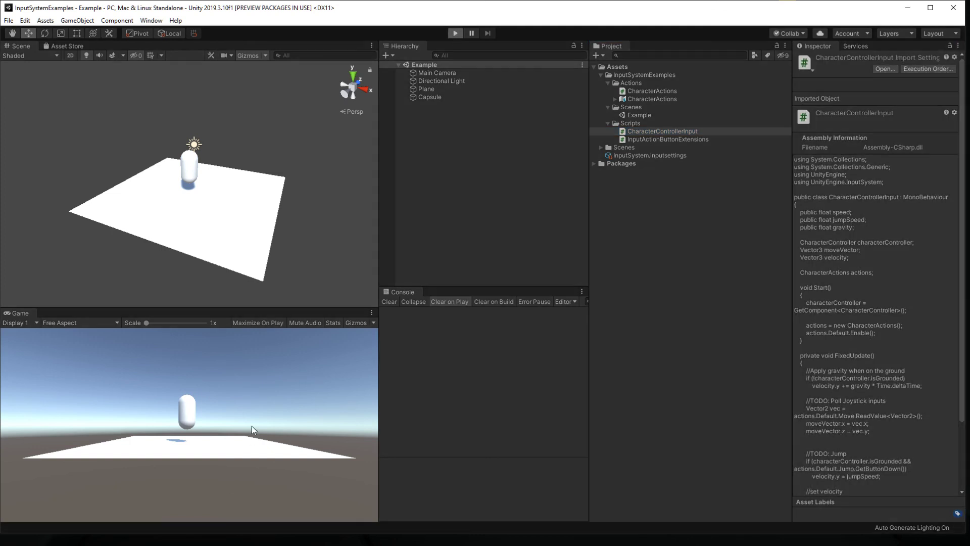
Step: Enter Play mode to test the capsule jumping
click(455, 33)
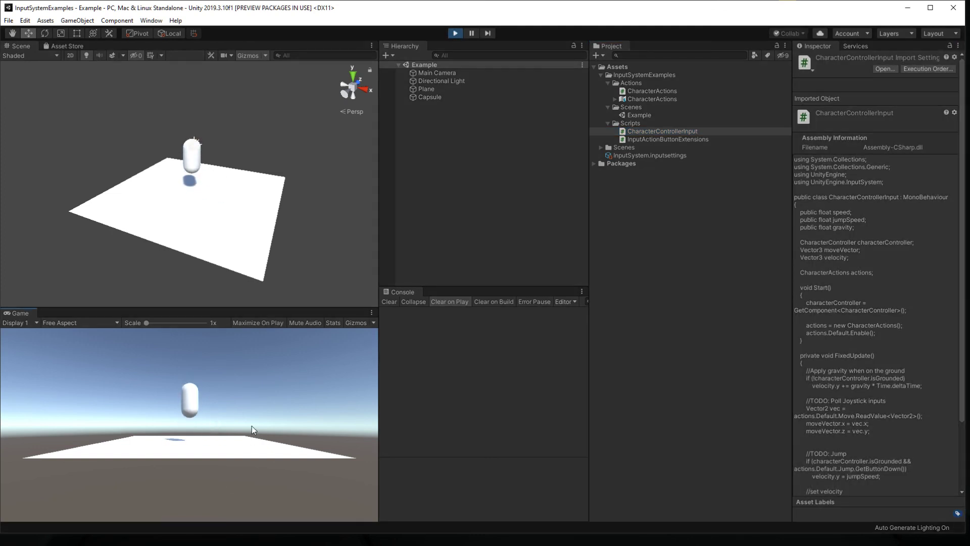